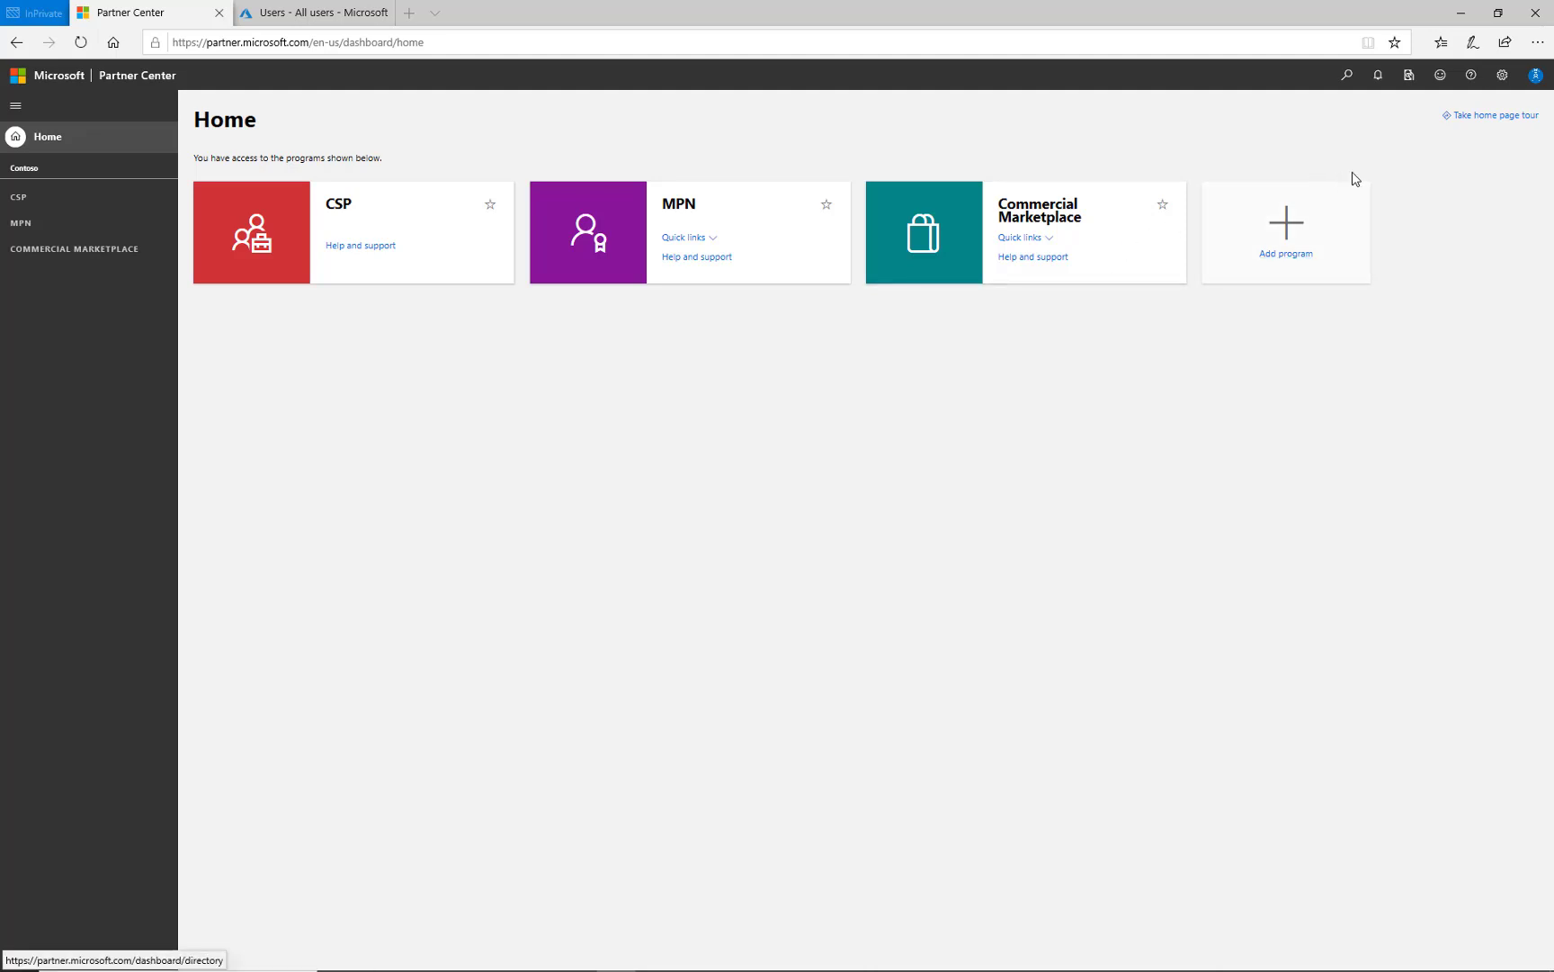
{"action": "mouse_move", "coordinate": [1502, 73]}
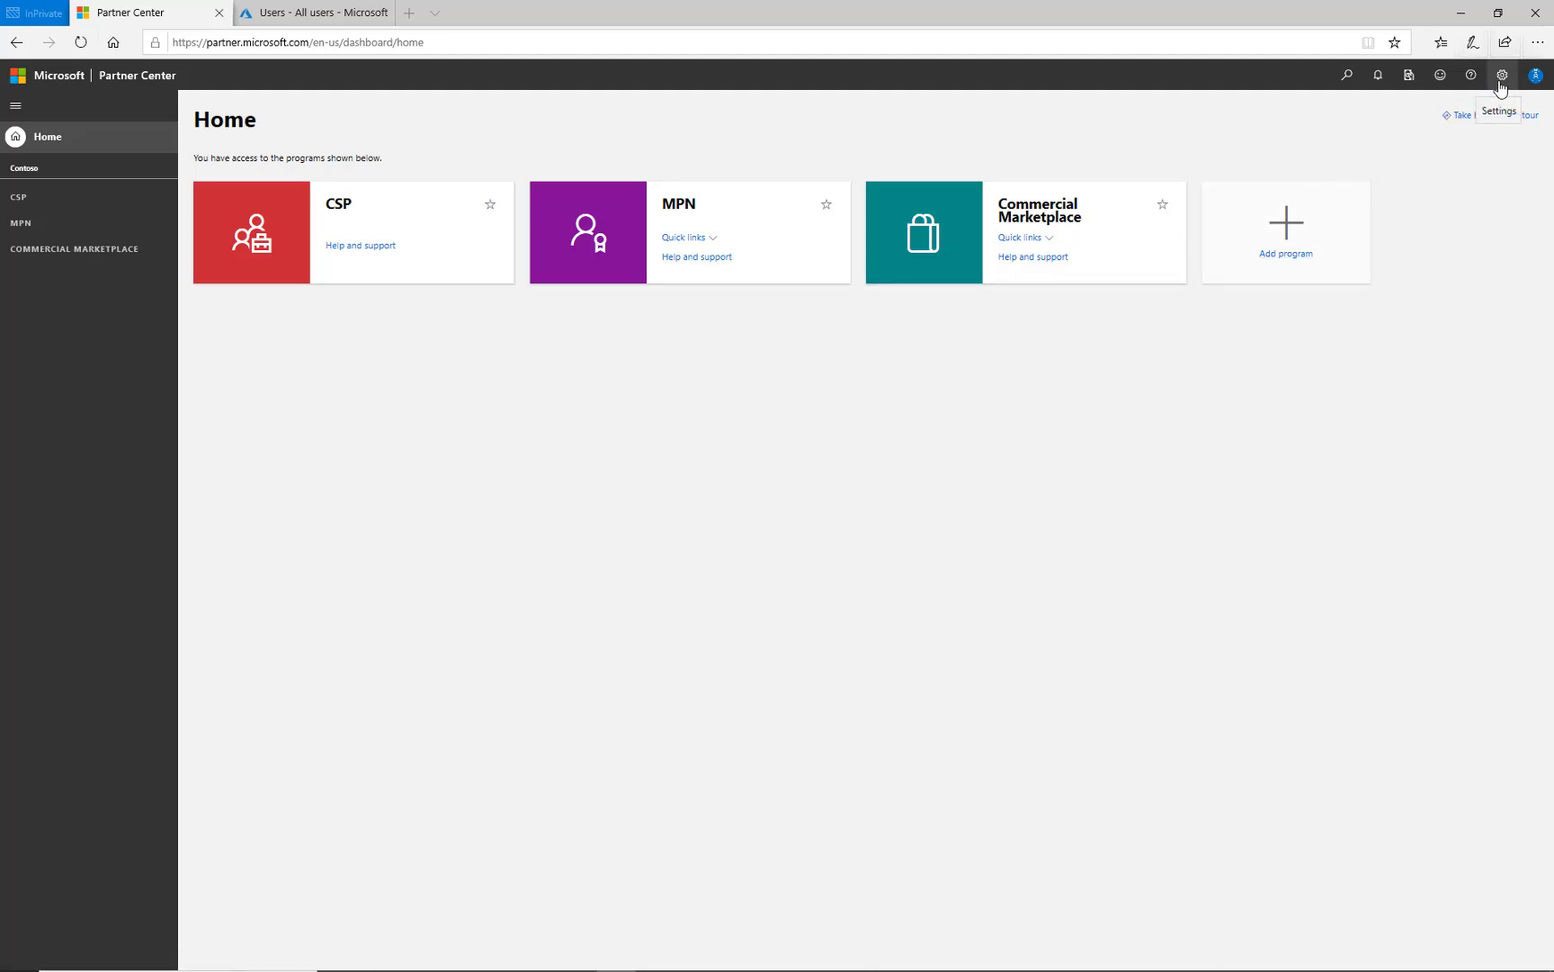
Step: Go to Partner settings and reach the Users list for the partner account
{"action": "left_click", "coordinate": [1502, 73]}
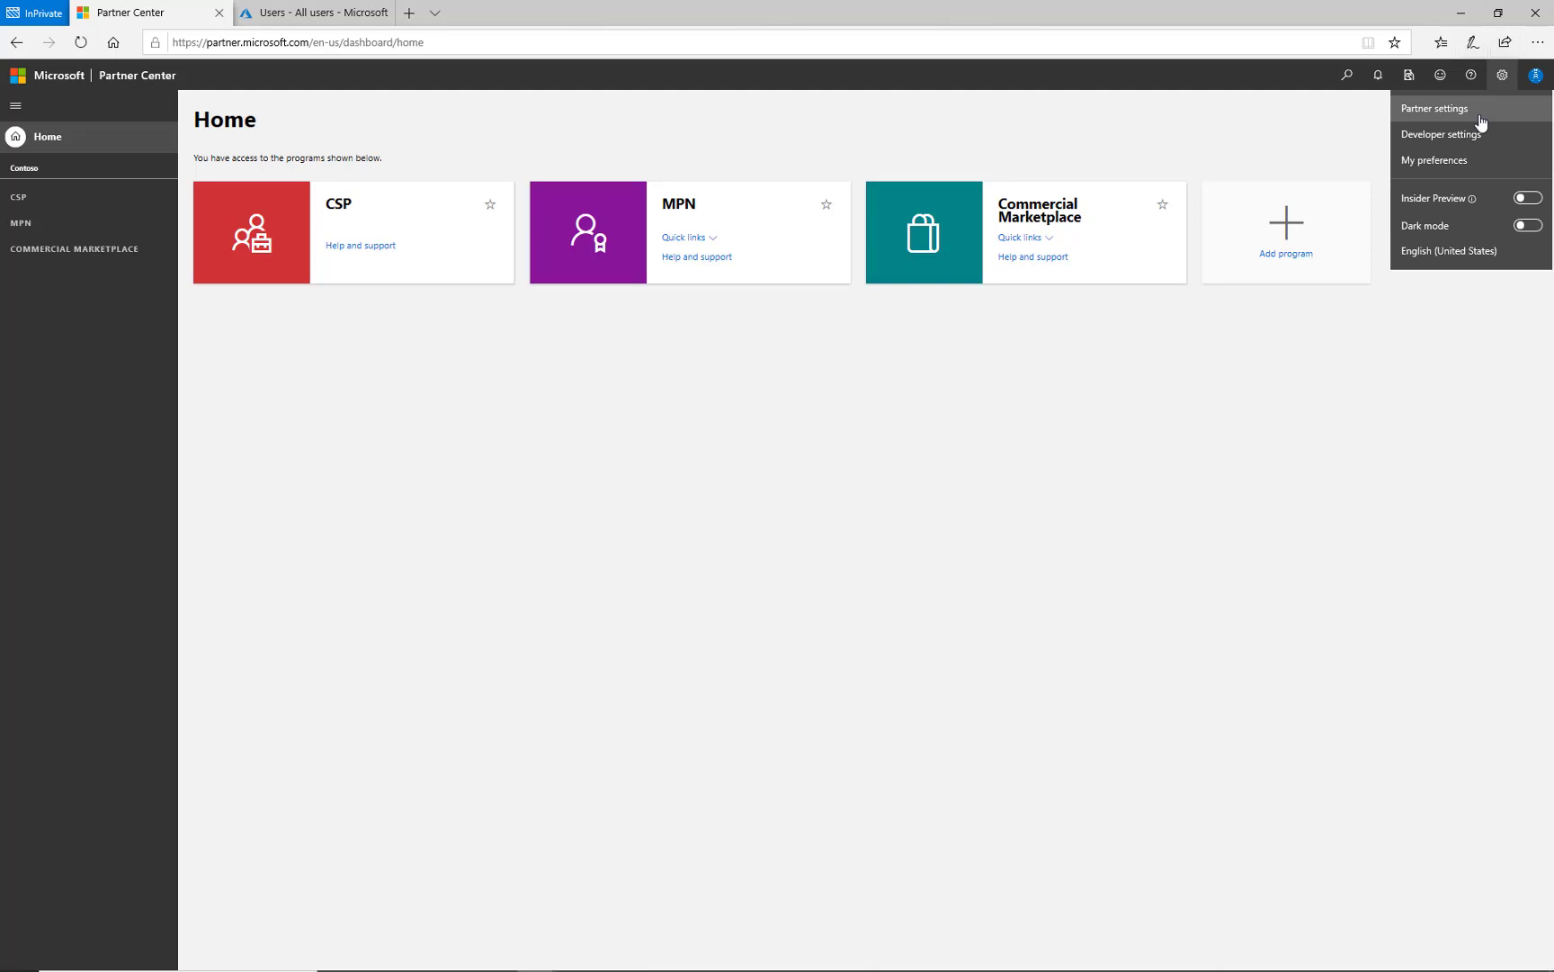
{"action": "left_click", "coordinate": [1434, 108]}
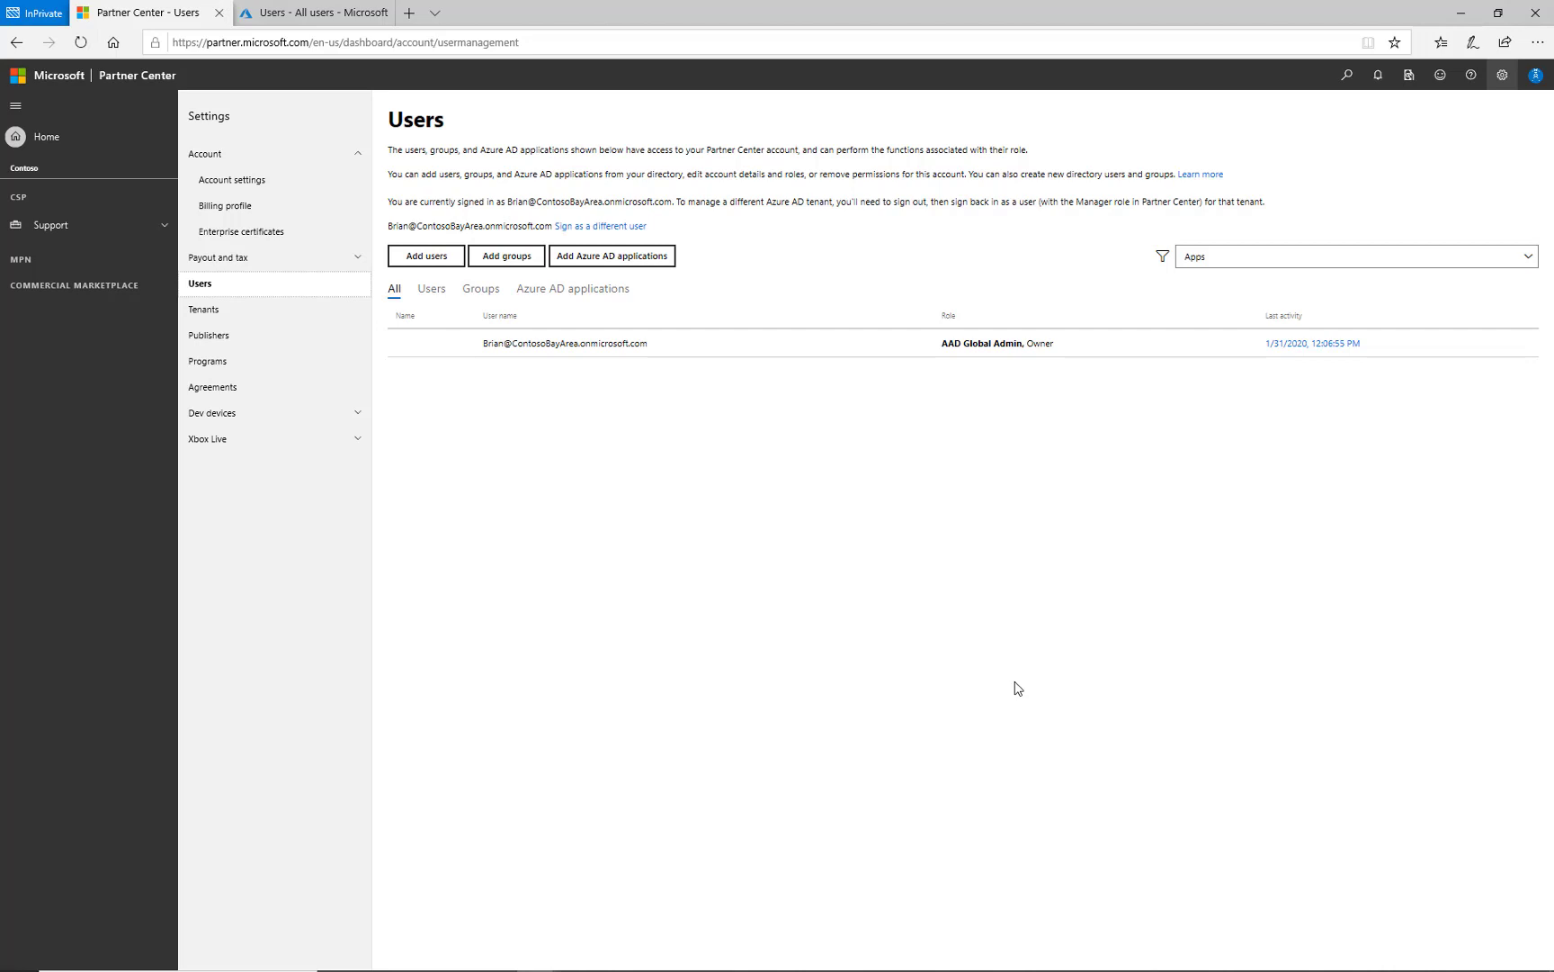
{"action": "mouse_move", "coordinate": [439, 300]}
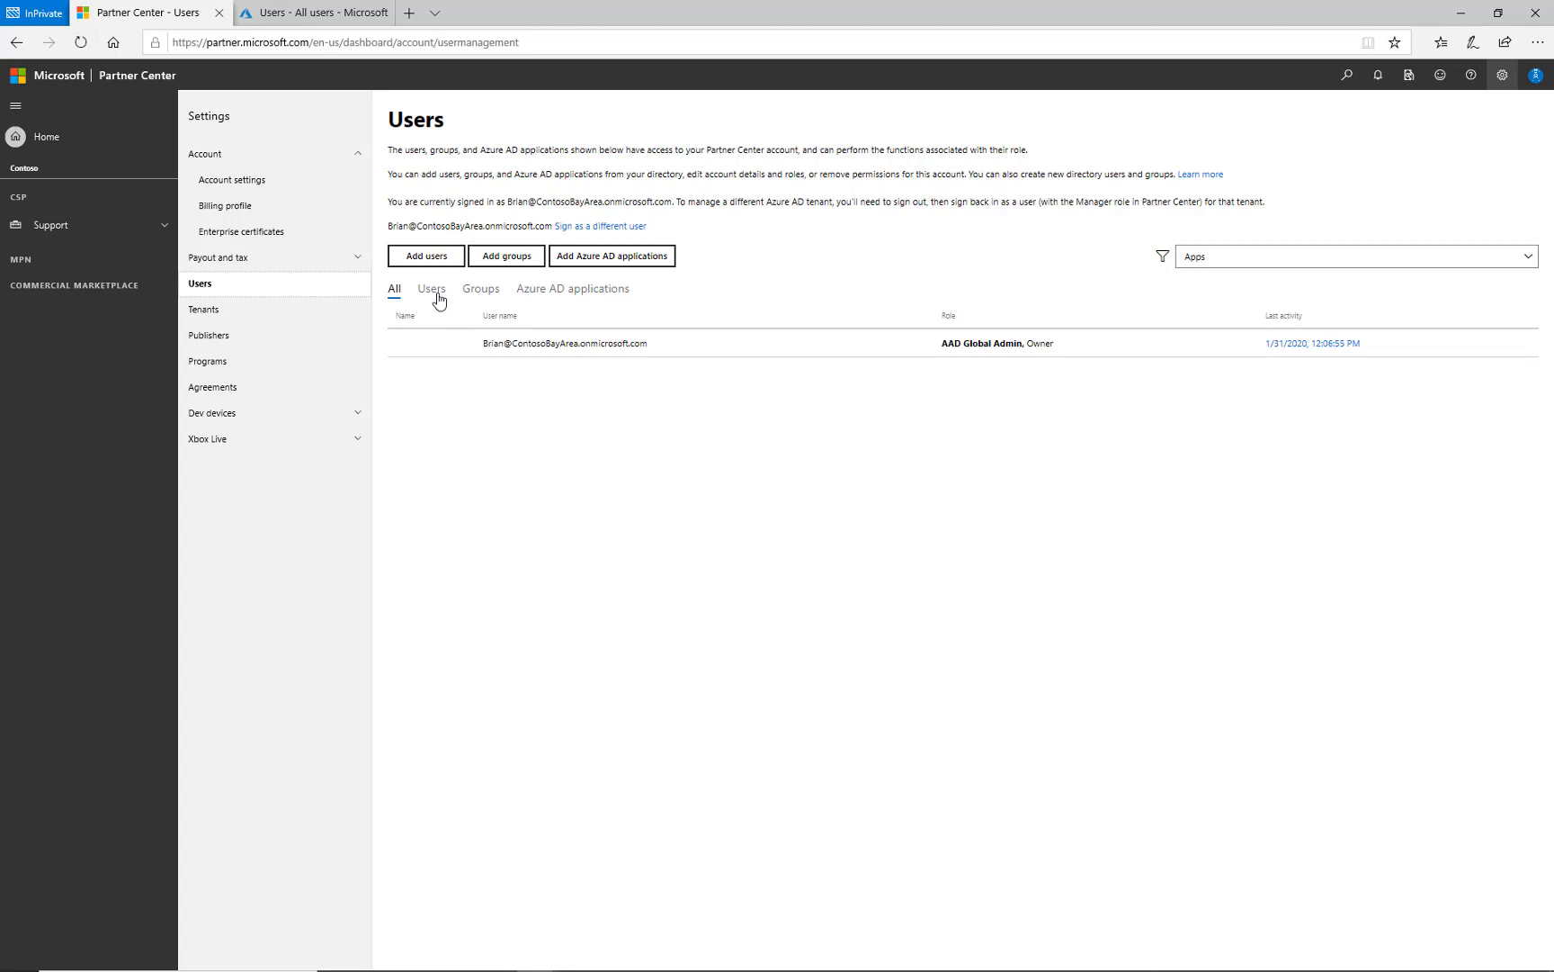
{"action": "left_click", "coordinate": [425, 255]}
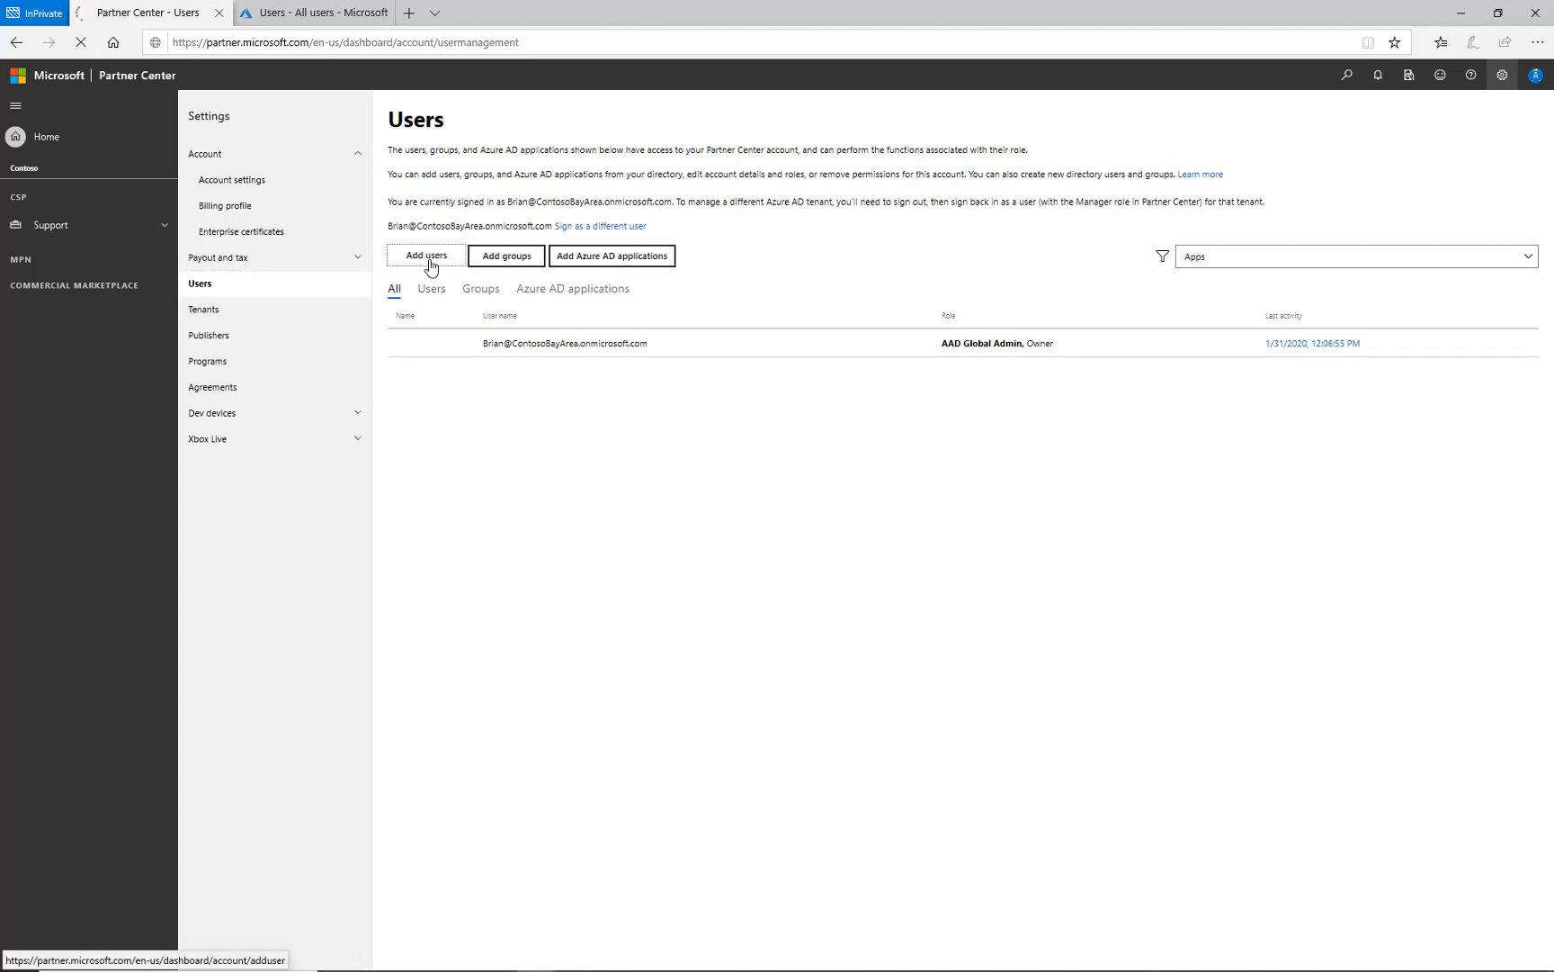
Step: Select existing directory user Allie and add the selection to the account
{"action": "left_click", "coordinate": [424, 256]}
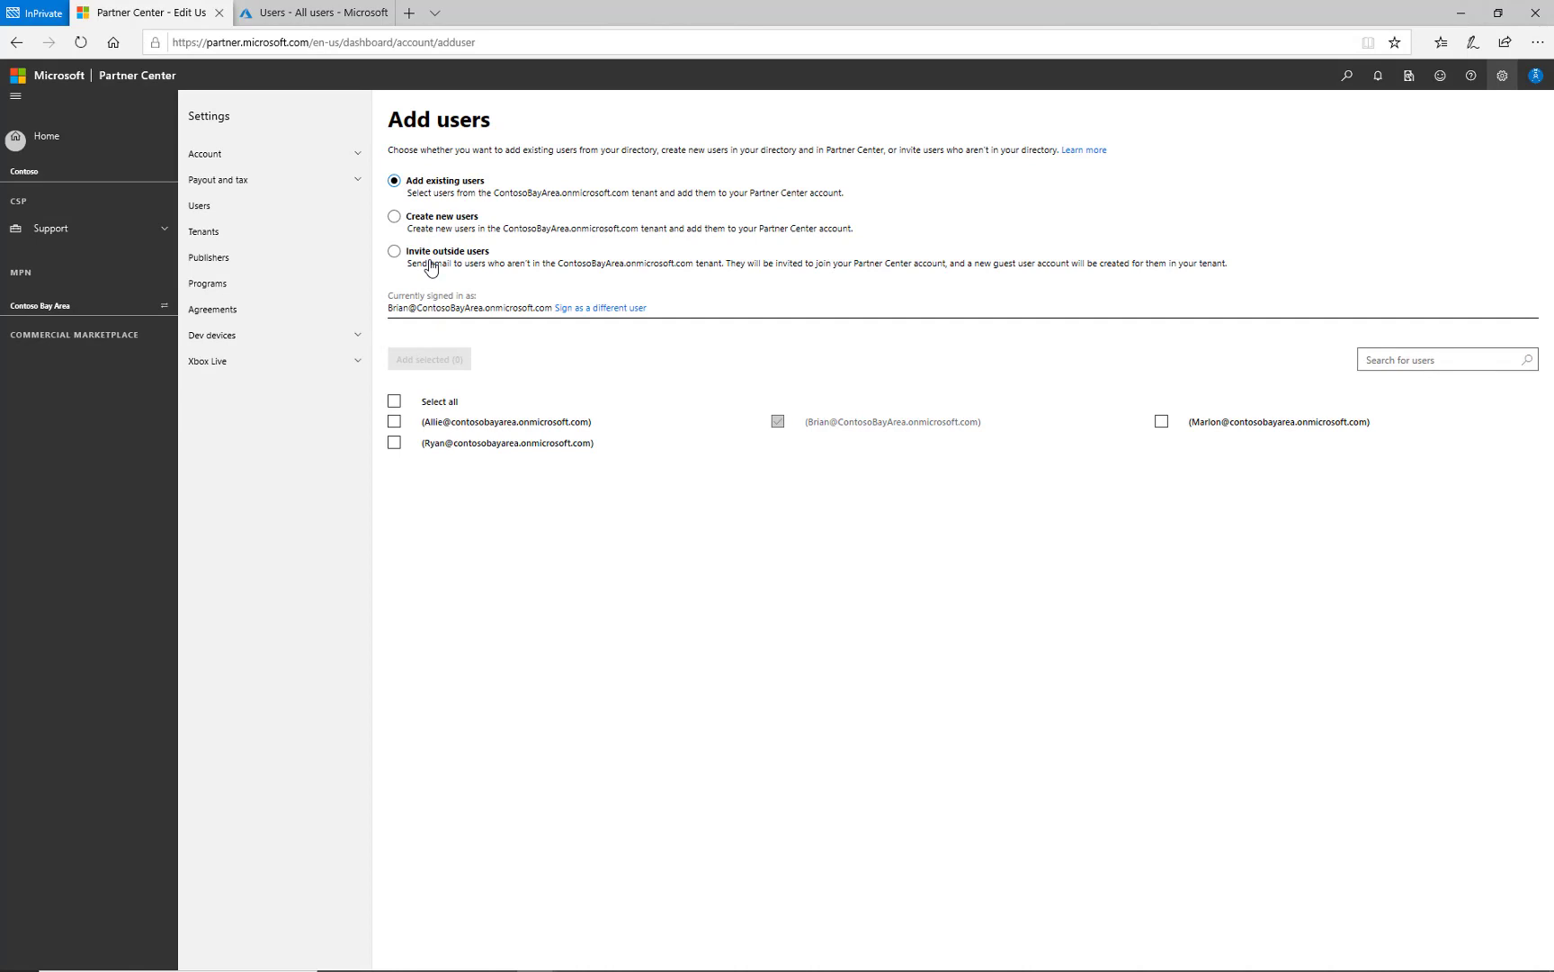
{"action": "mouse_move", "coordinate": [655, 448]}
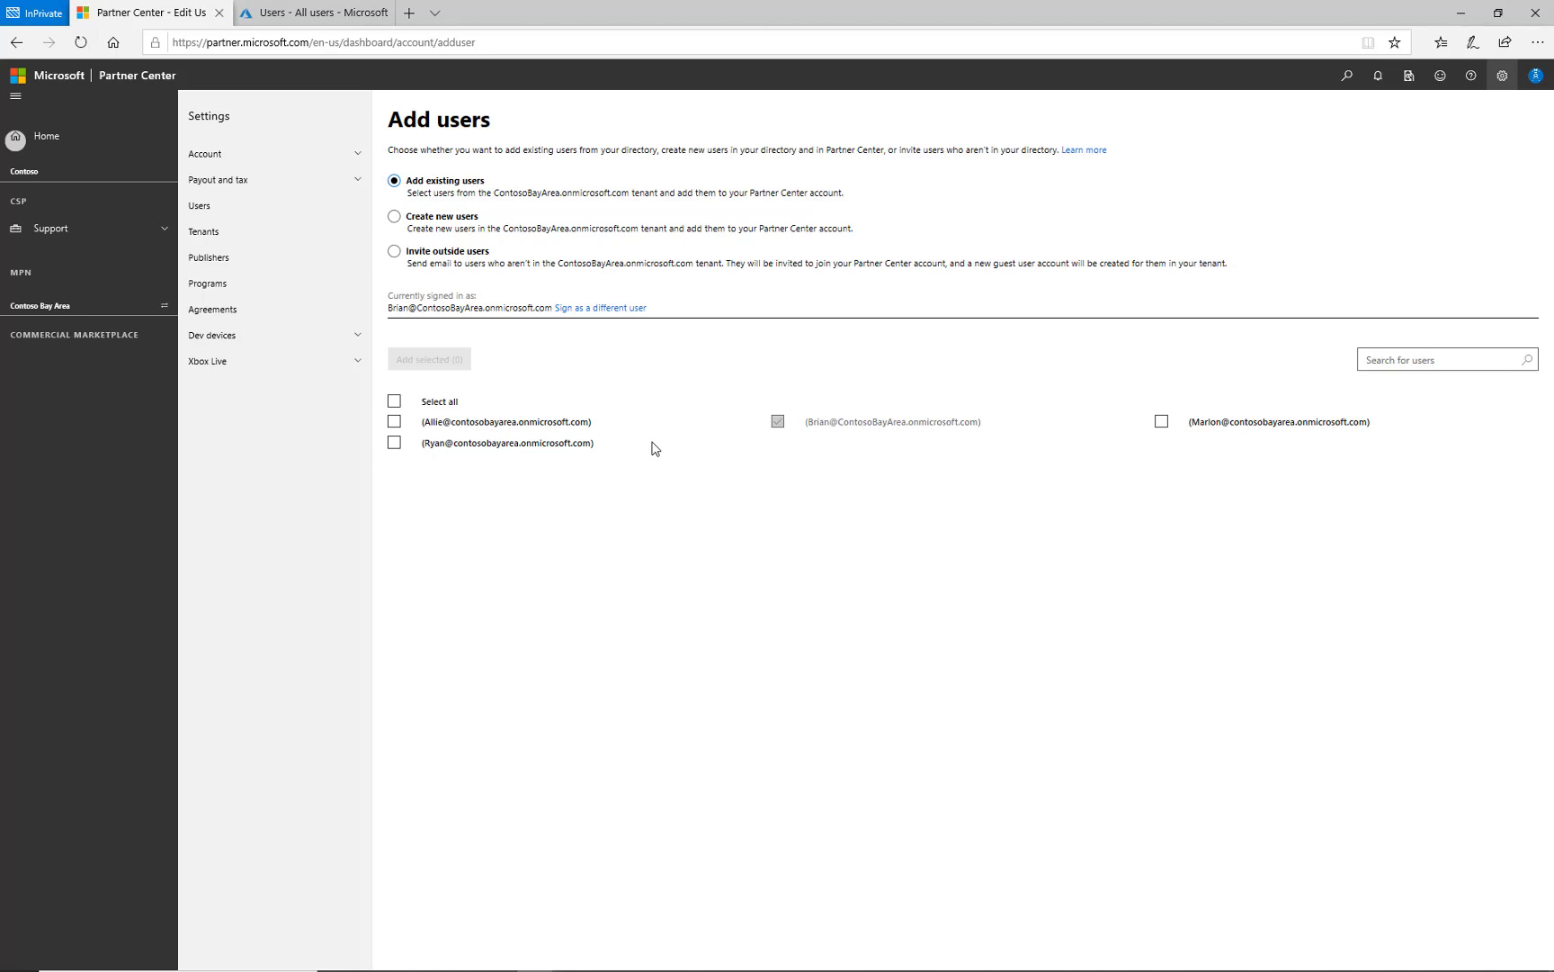
{"action": "mouse_move", "coordinate": [508, 444]}
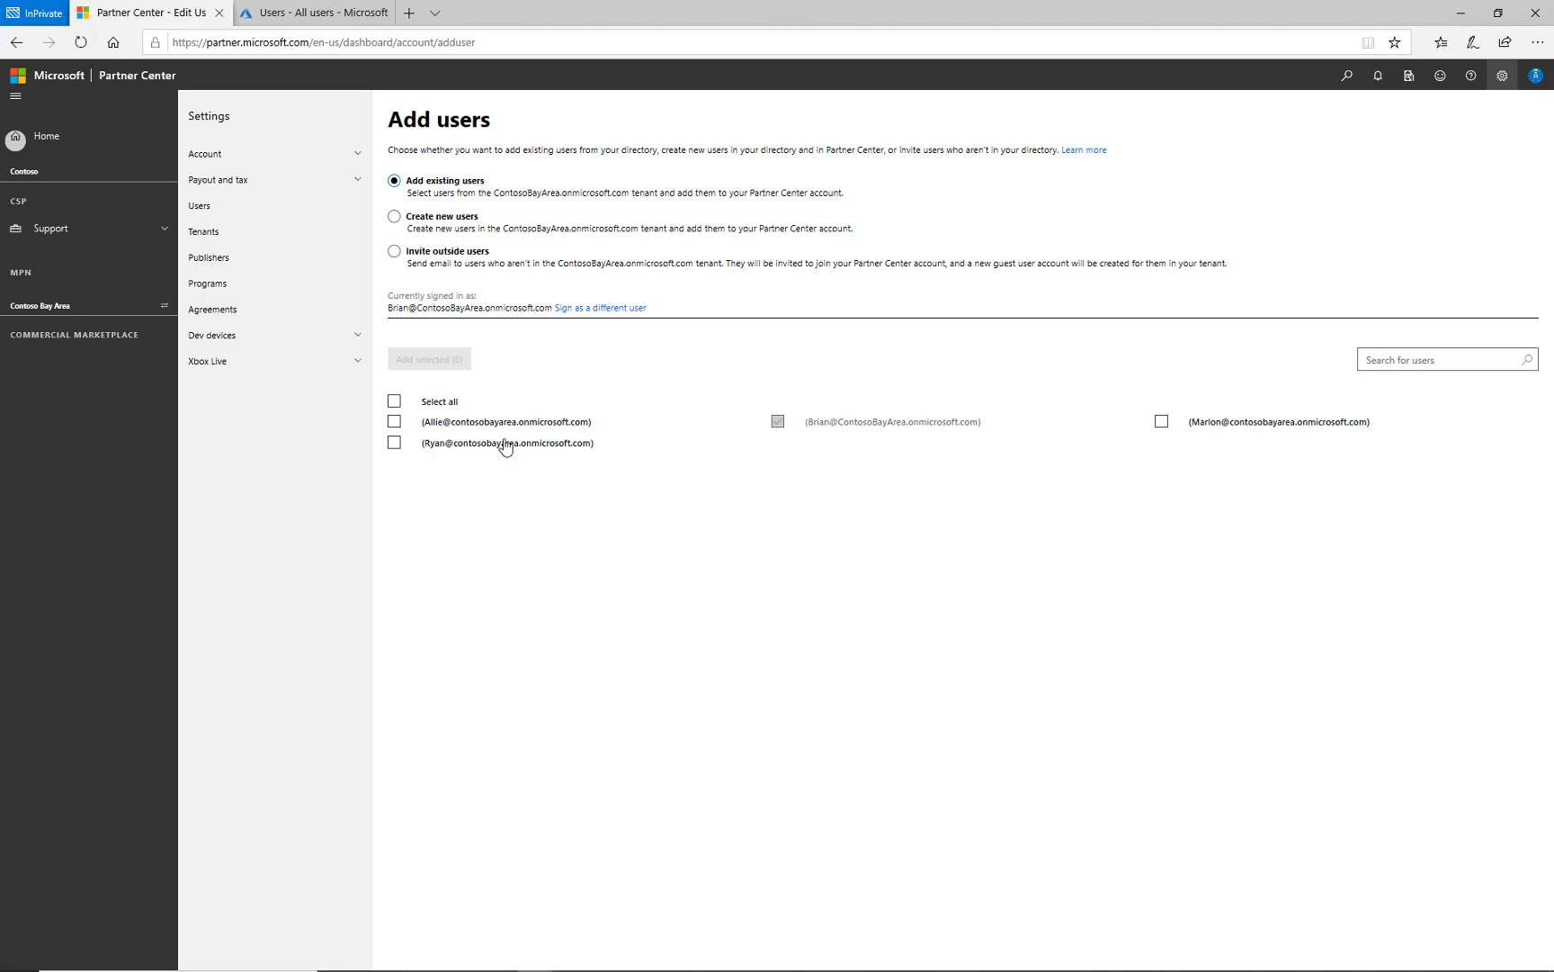
{"action": "left_click", "coordinate": [394, 421]}
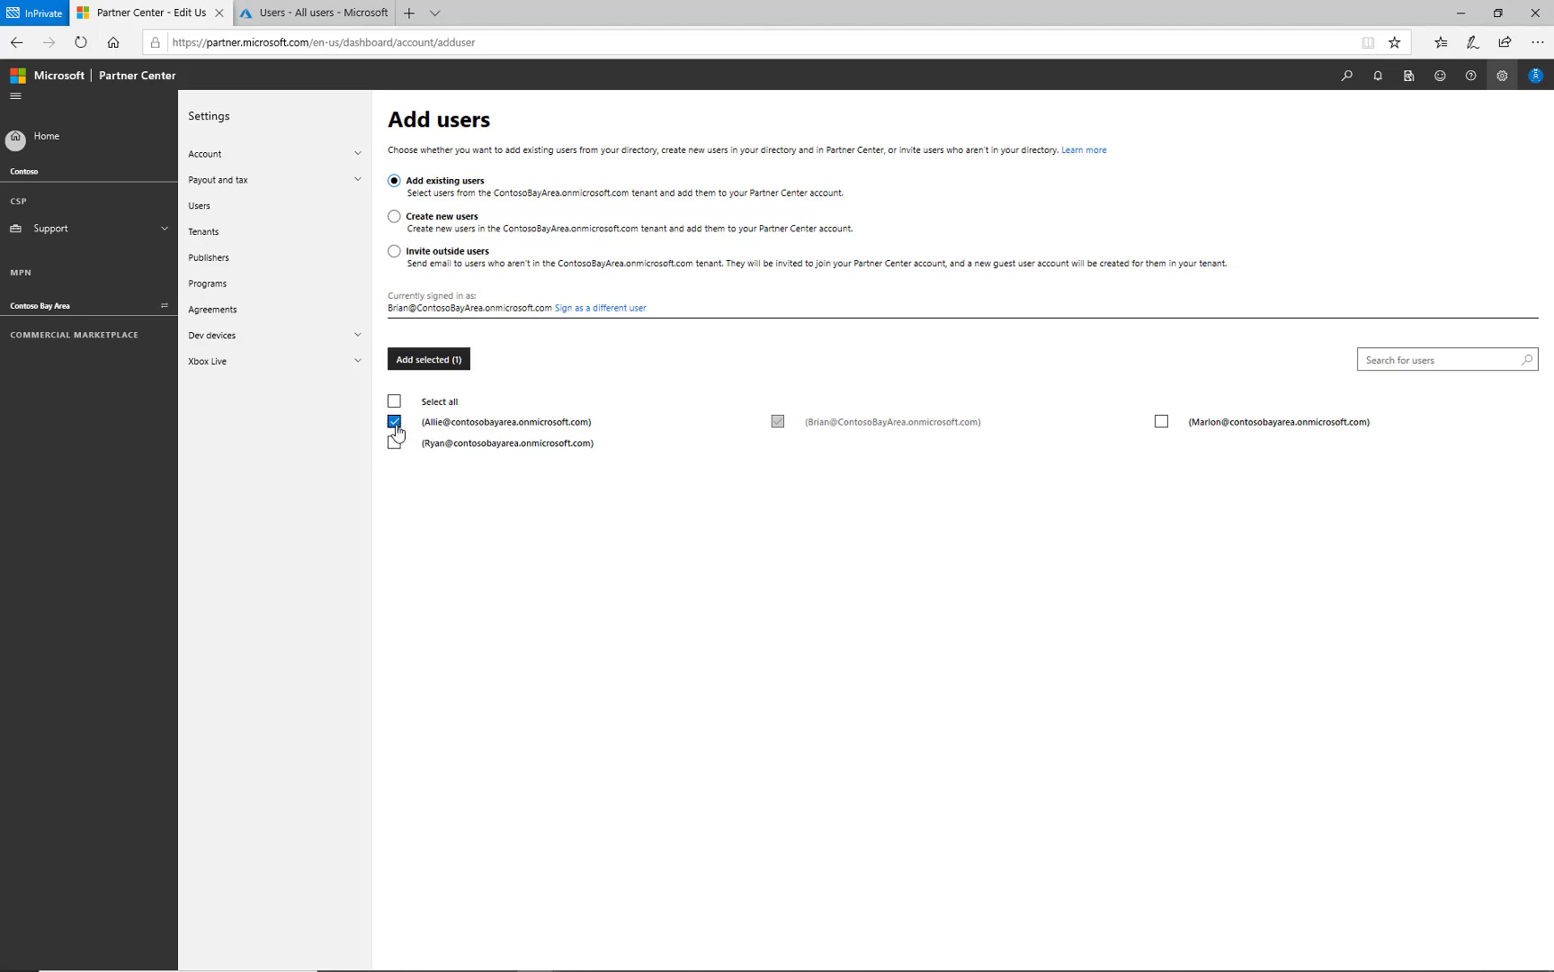
{"action": "left_click", "coordinate": [428, 358]}
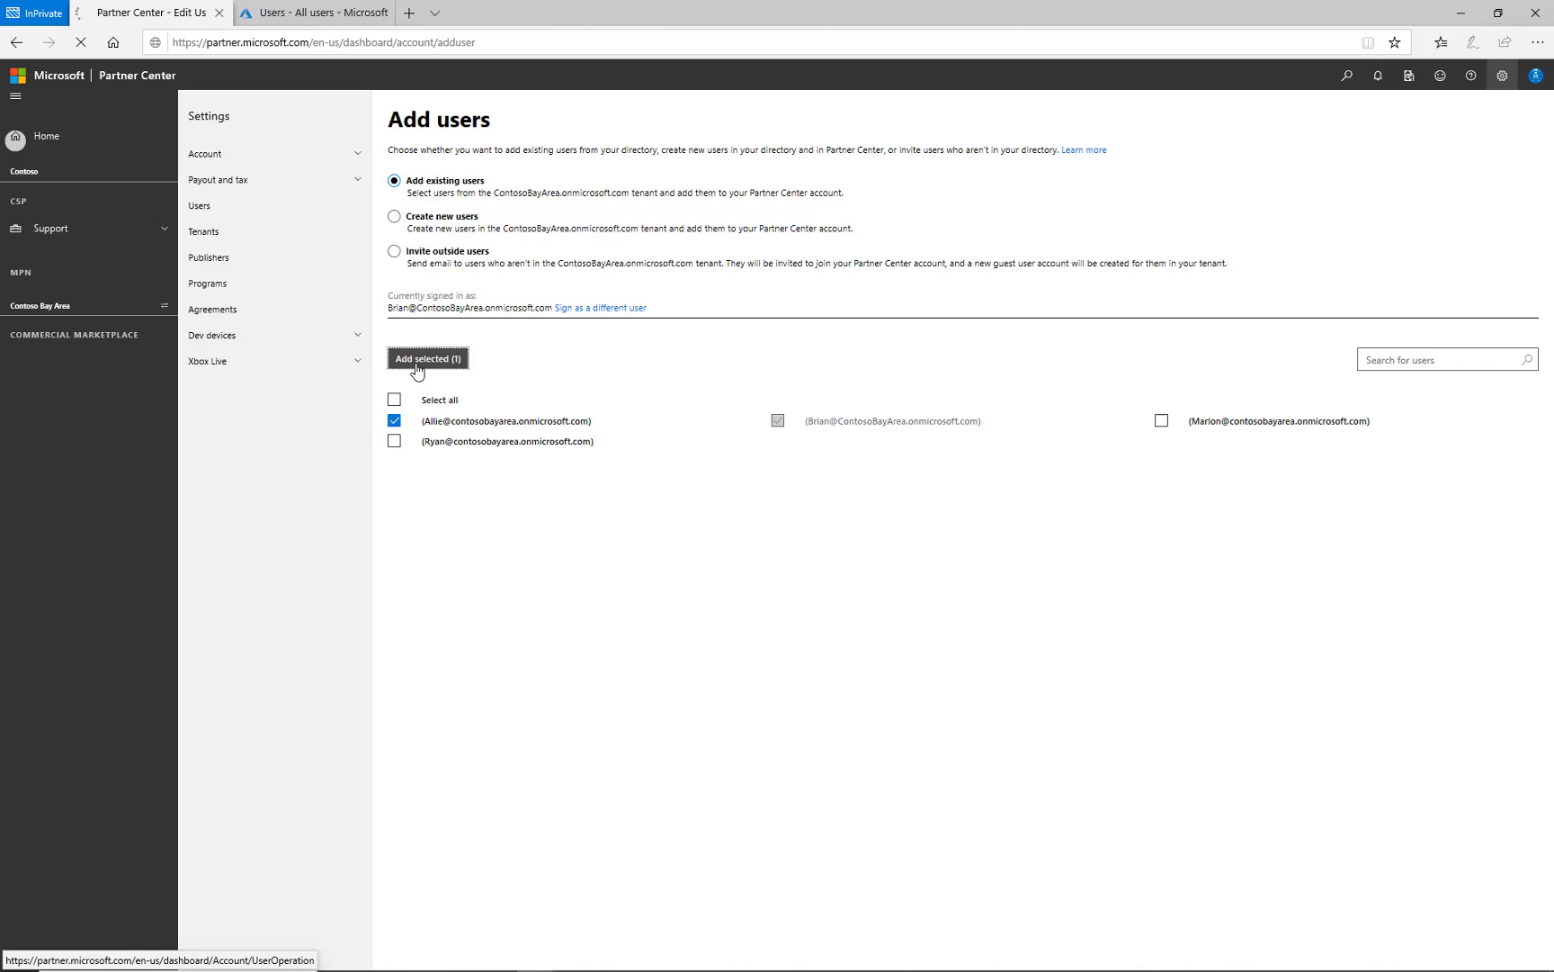
{"action": "left_click", "coordinate": [427, 358]}
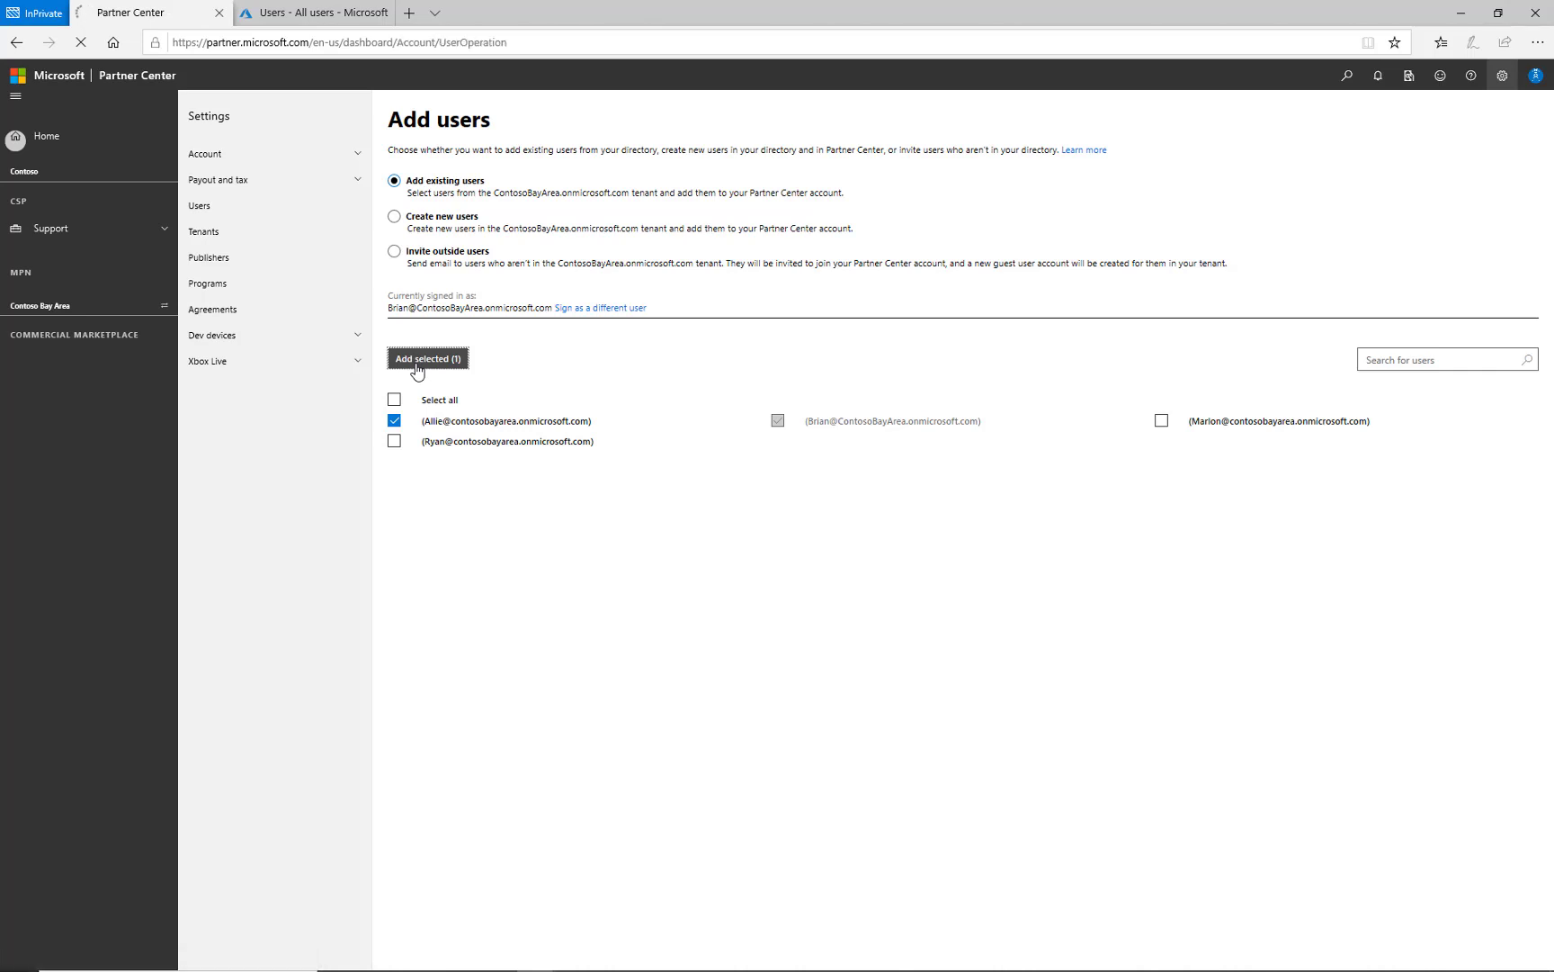
Step: Grant Allie the Manager (Windows) role and save her to the users list
{"action": "left_click", "coordinate": [427, 358]}
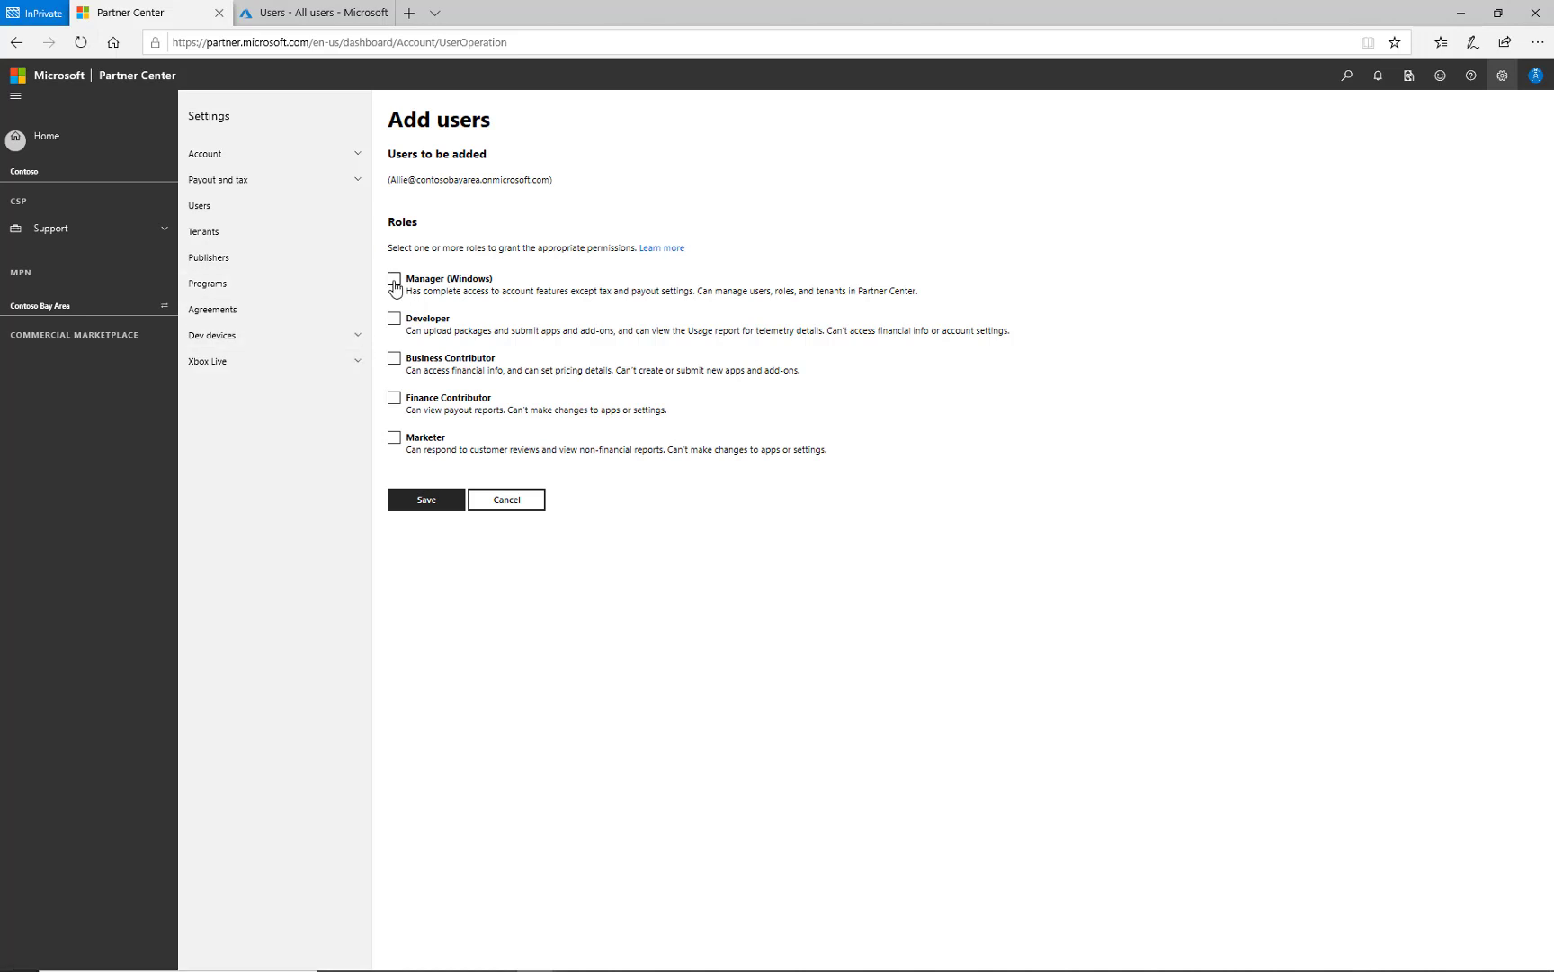
{"action": "left_click", "coordinate": [394, 277]}
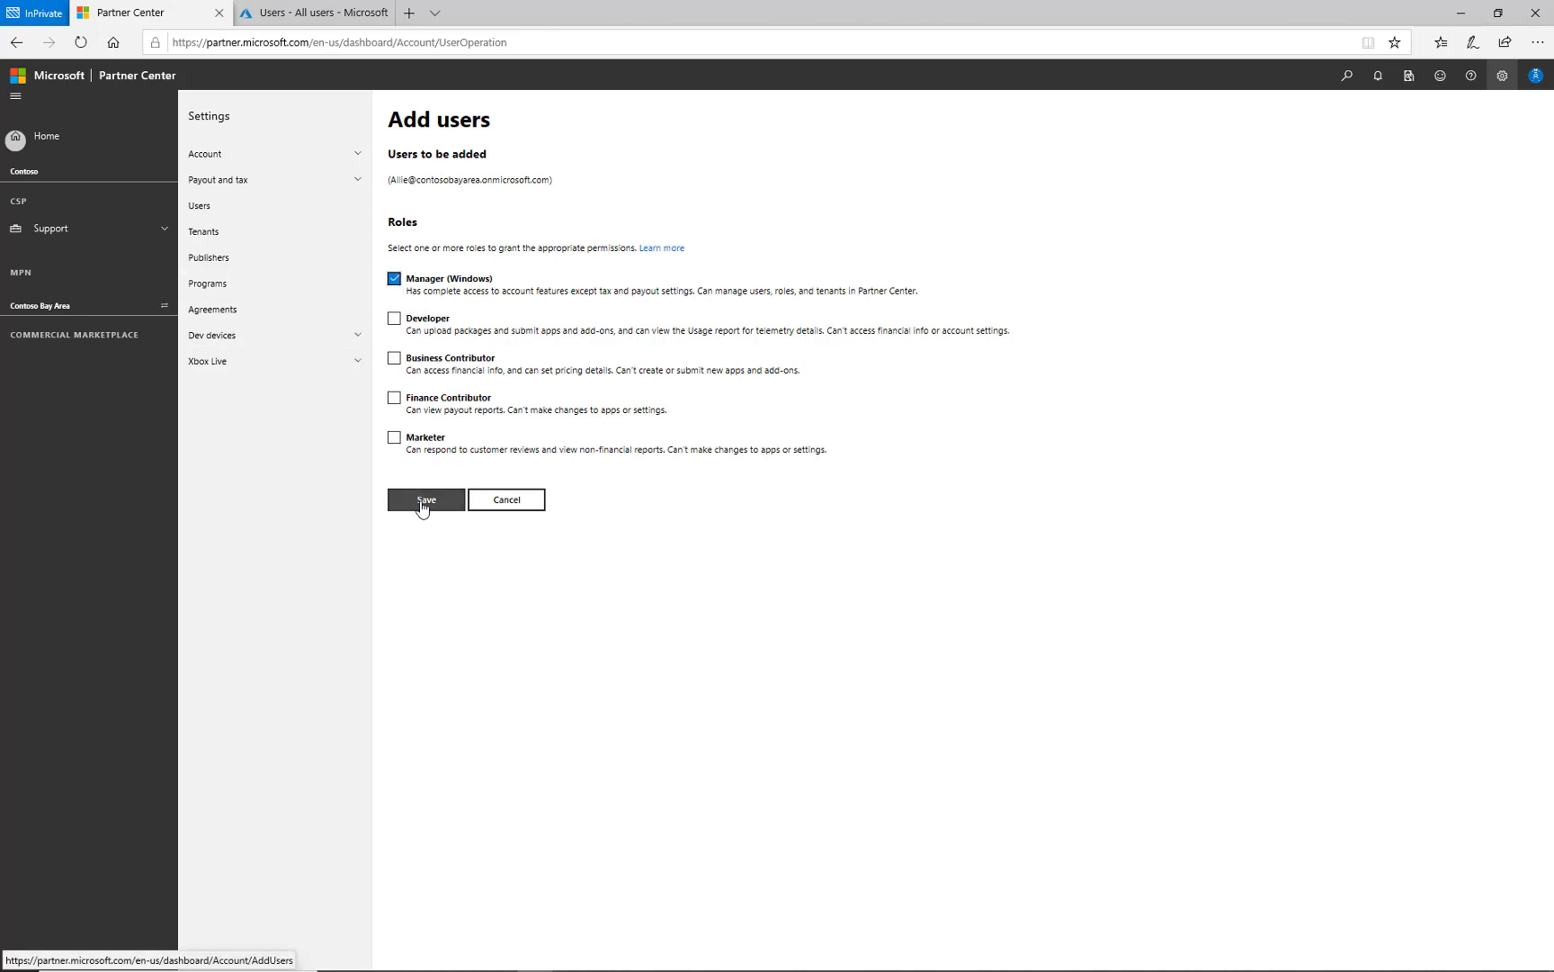
{"action": "left_click", "coordinate": [425, 498]}
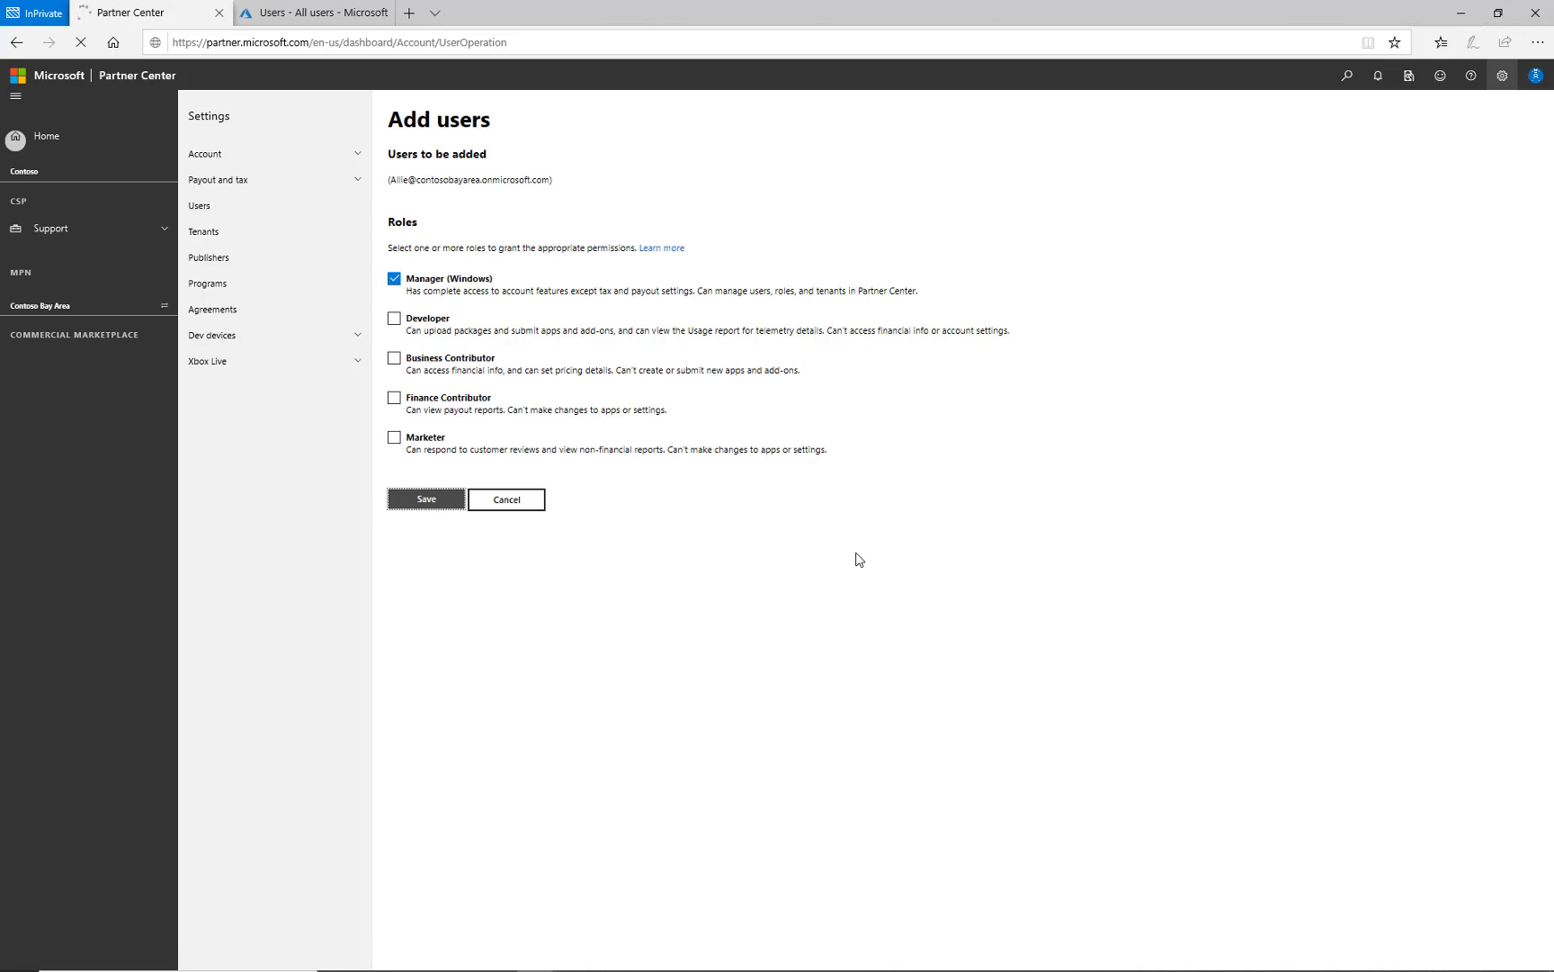
{"action": "left_click", "coordinate": [427, 498]}
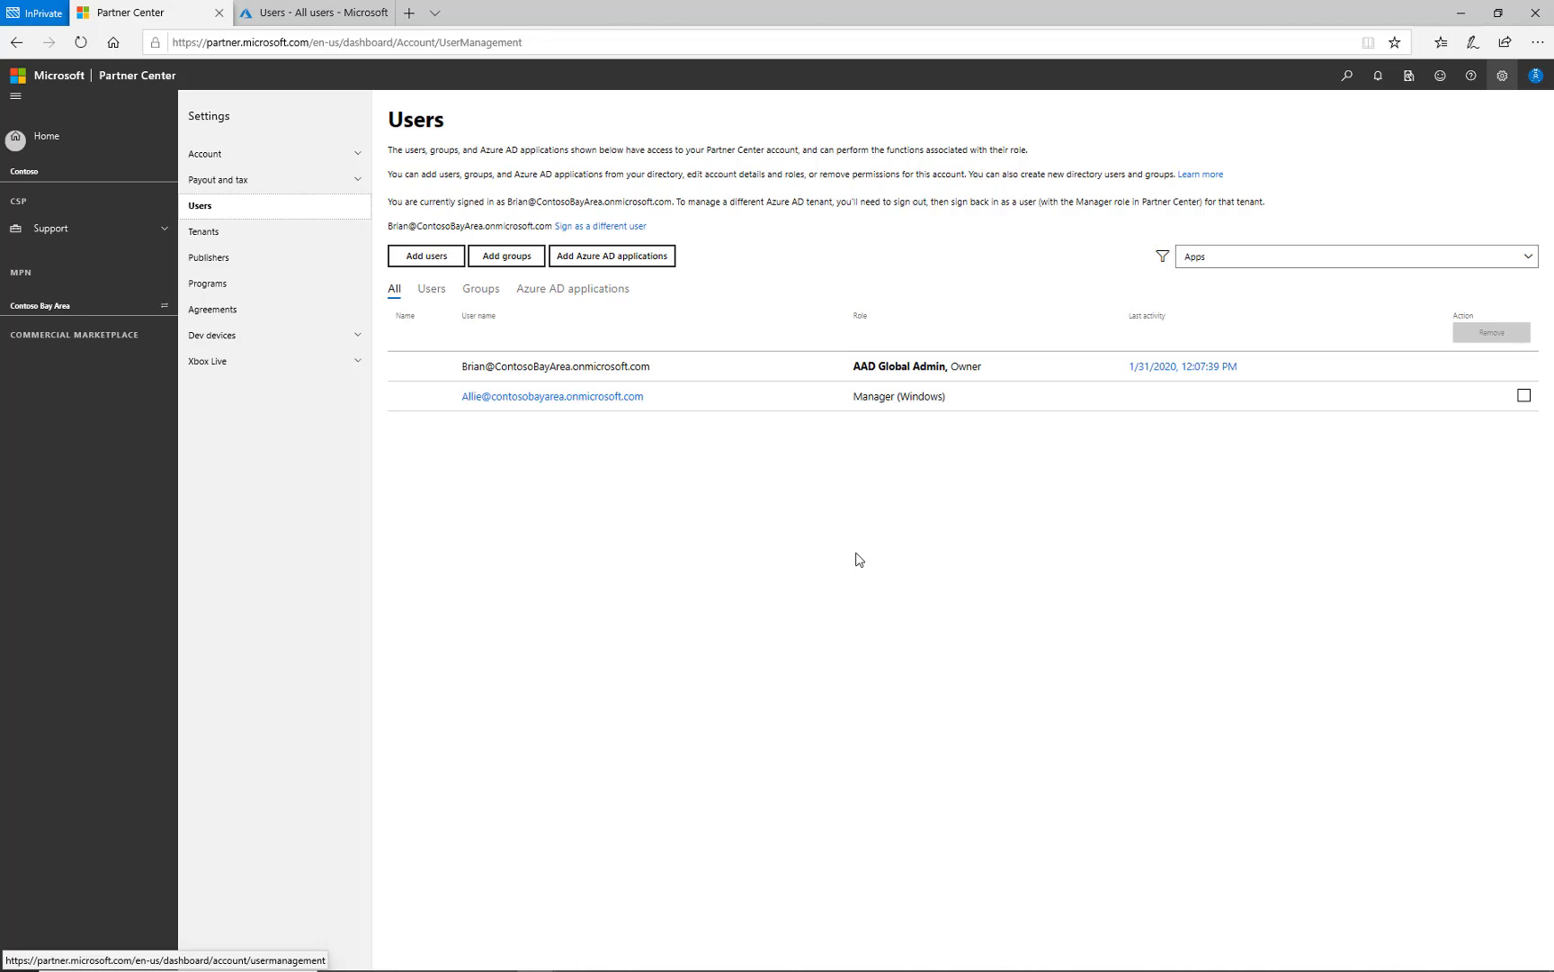
Step: Start adding another user from the Users page
{"action": "left_click", "coordinate": [424, 255]}
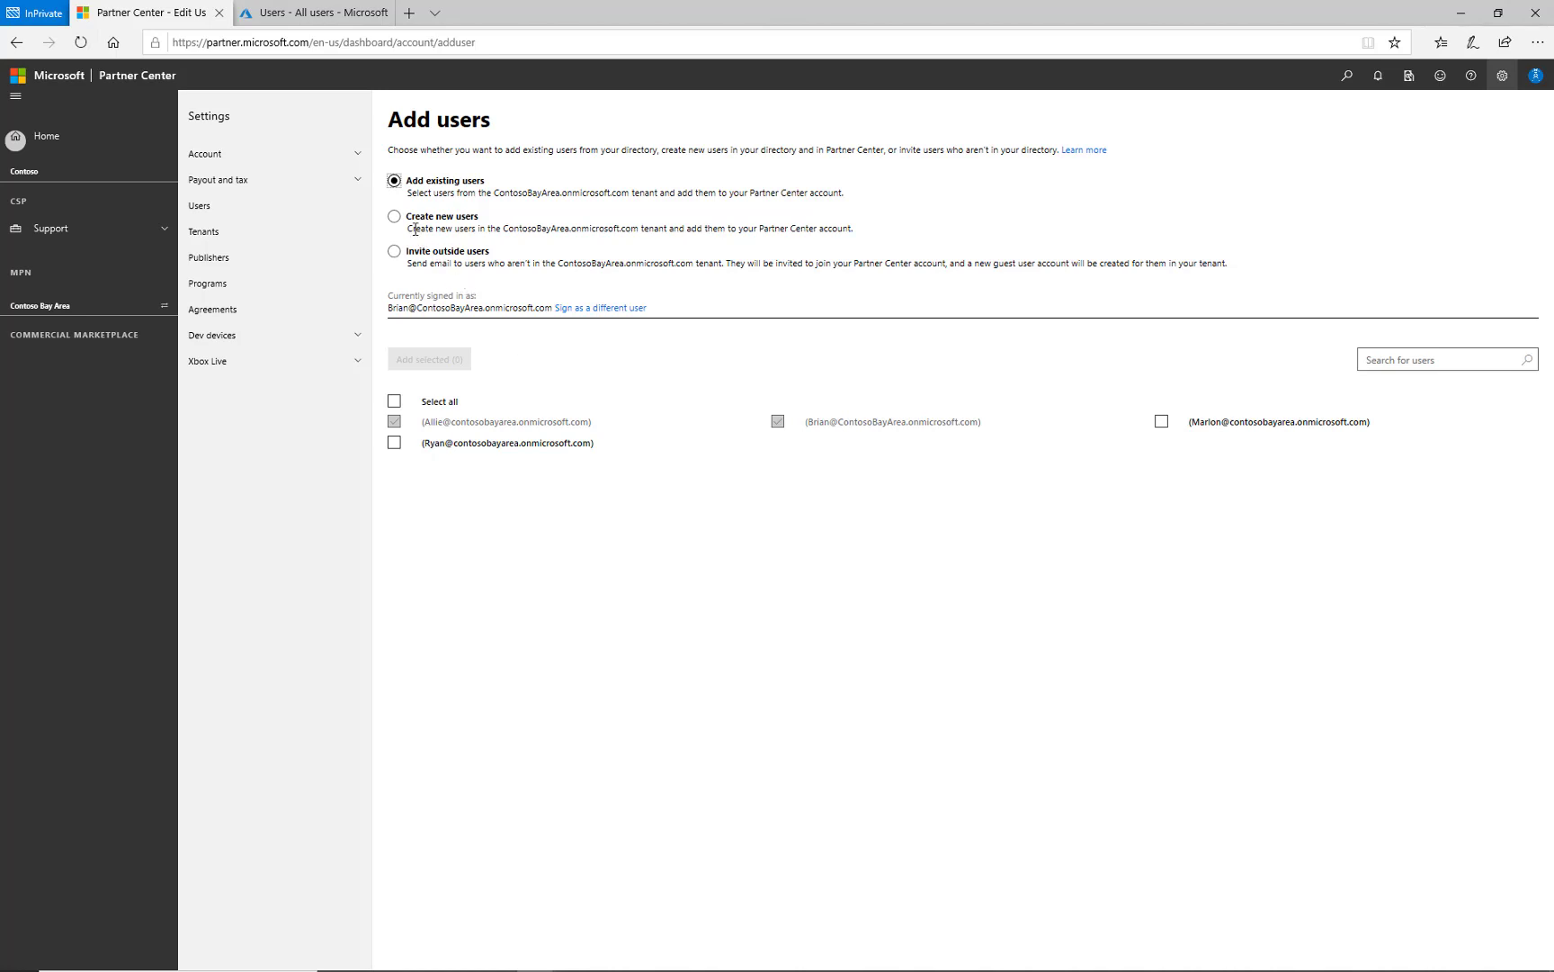
Step: Create new user Sarah Demo with the Developer role and save
{"action": "left_click", "coordinate": [394, 216]}
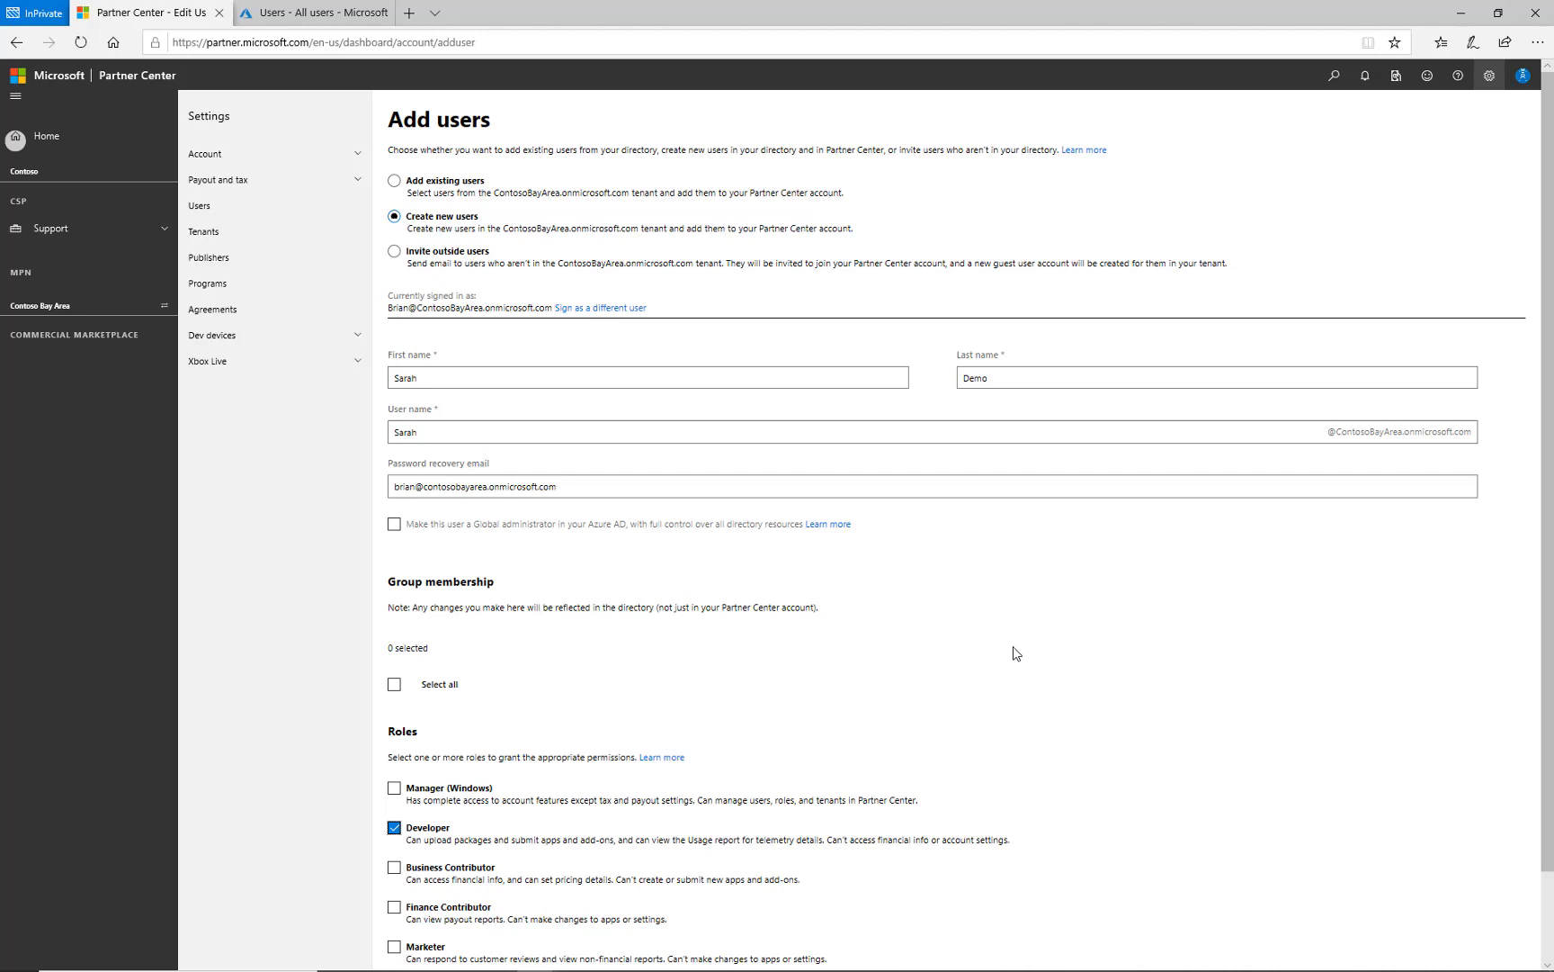
{"action": "scroll", "scroll_direction": "down", "scroll_amount": 3}
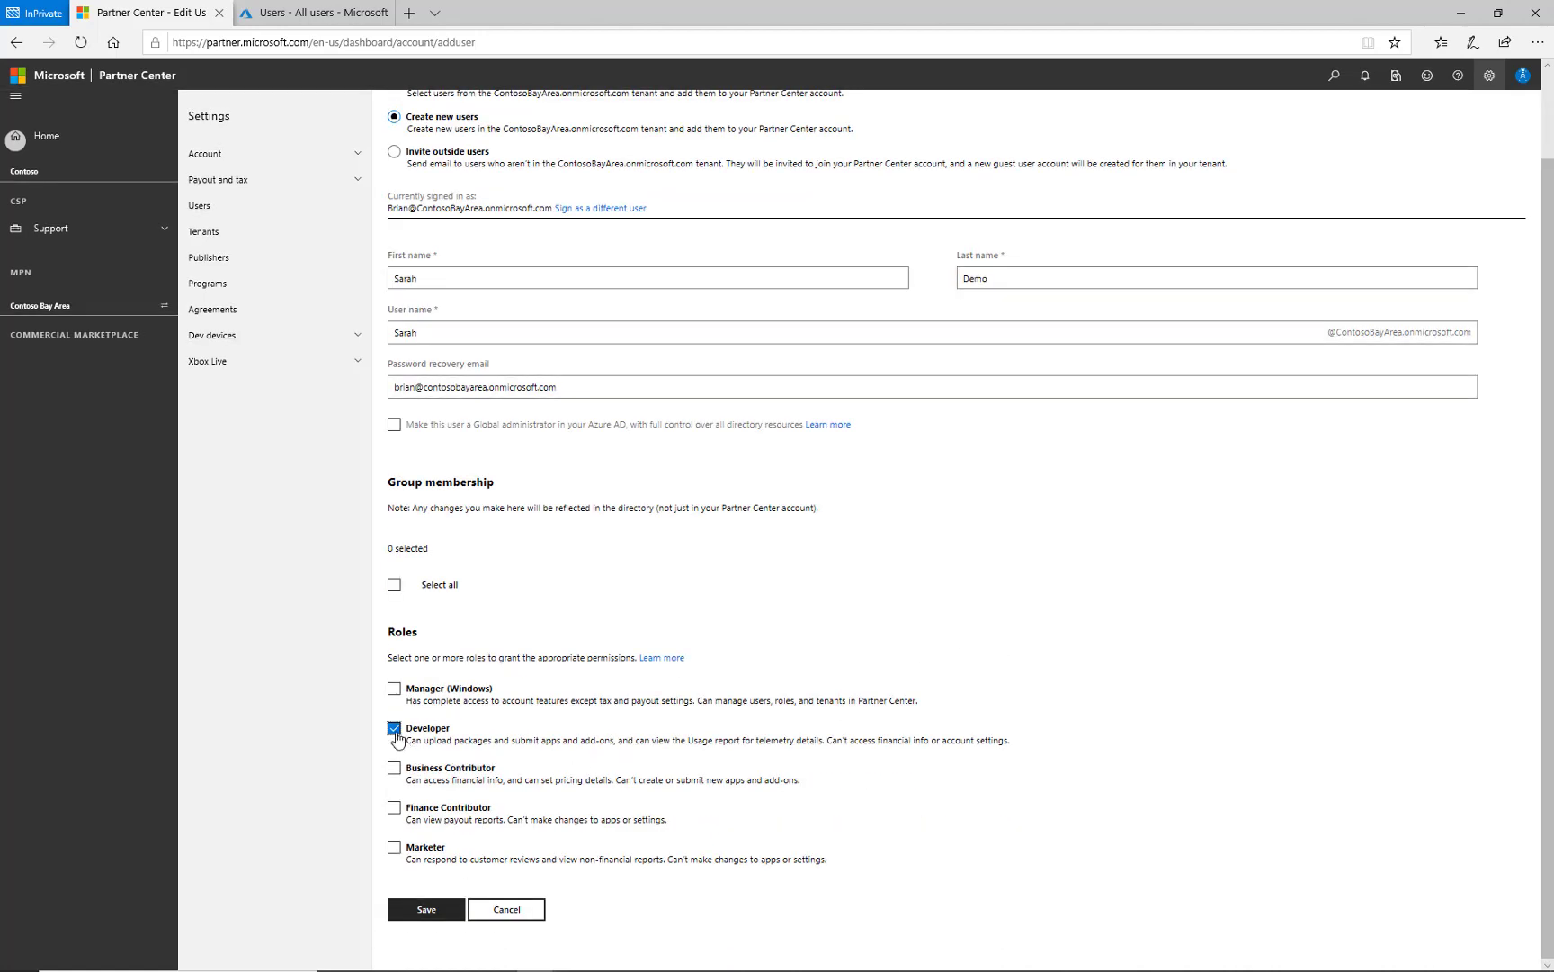
{"action": "left_click", "coordinate": [424, 909]}
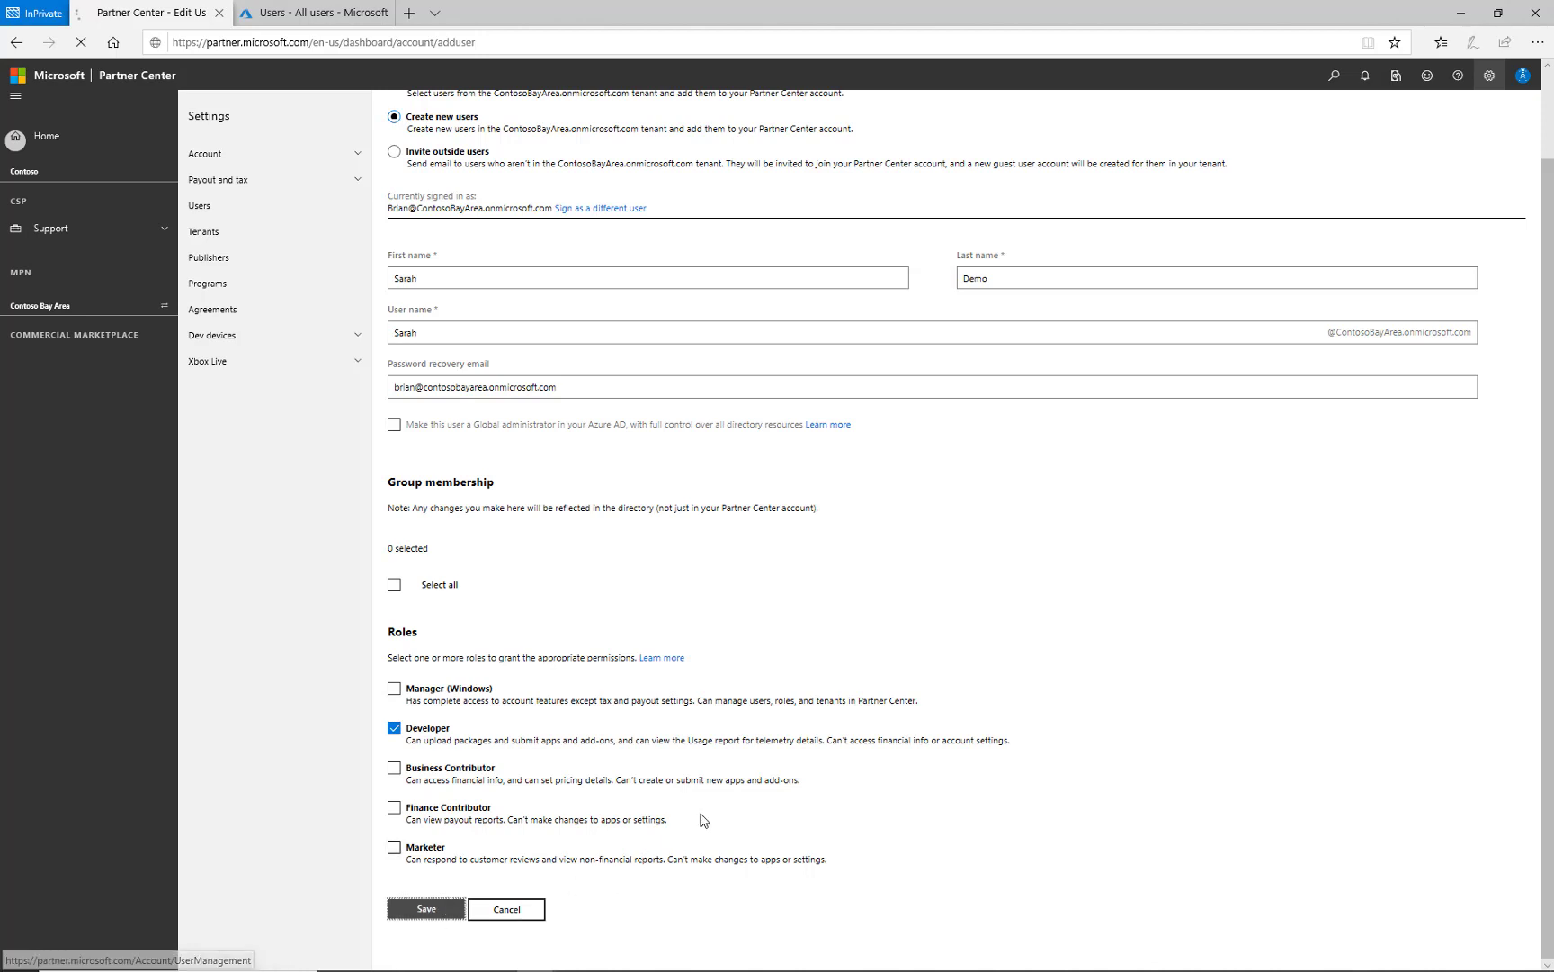
{"action": "left_click", "coordinate": [424, 909]}
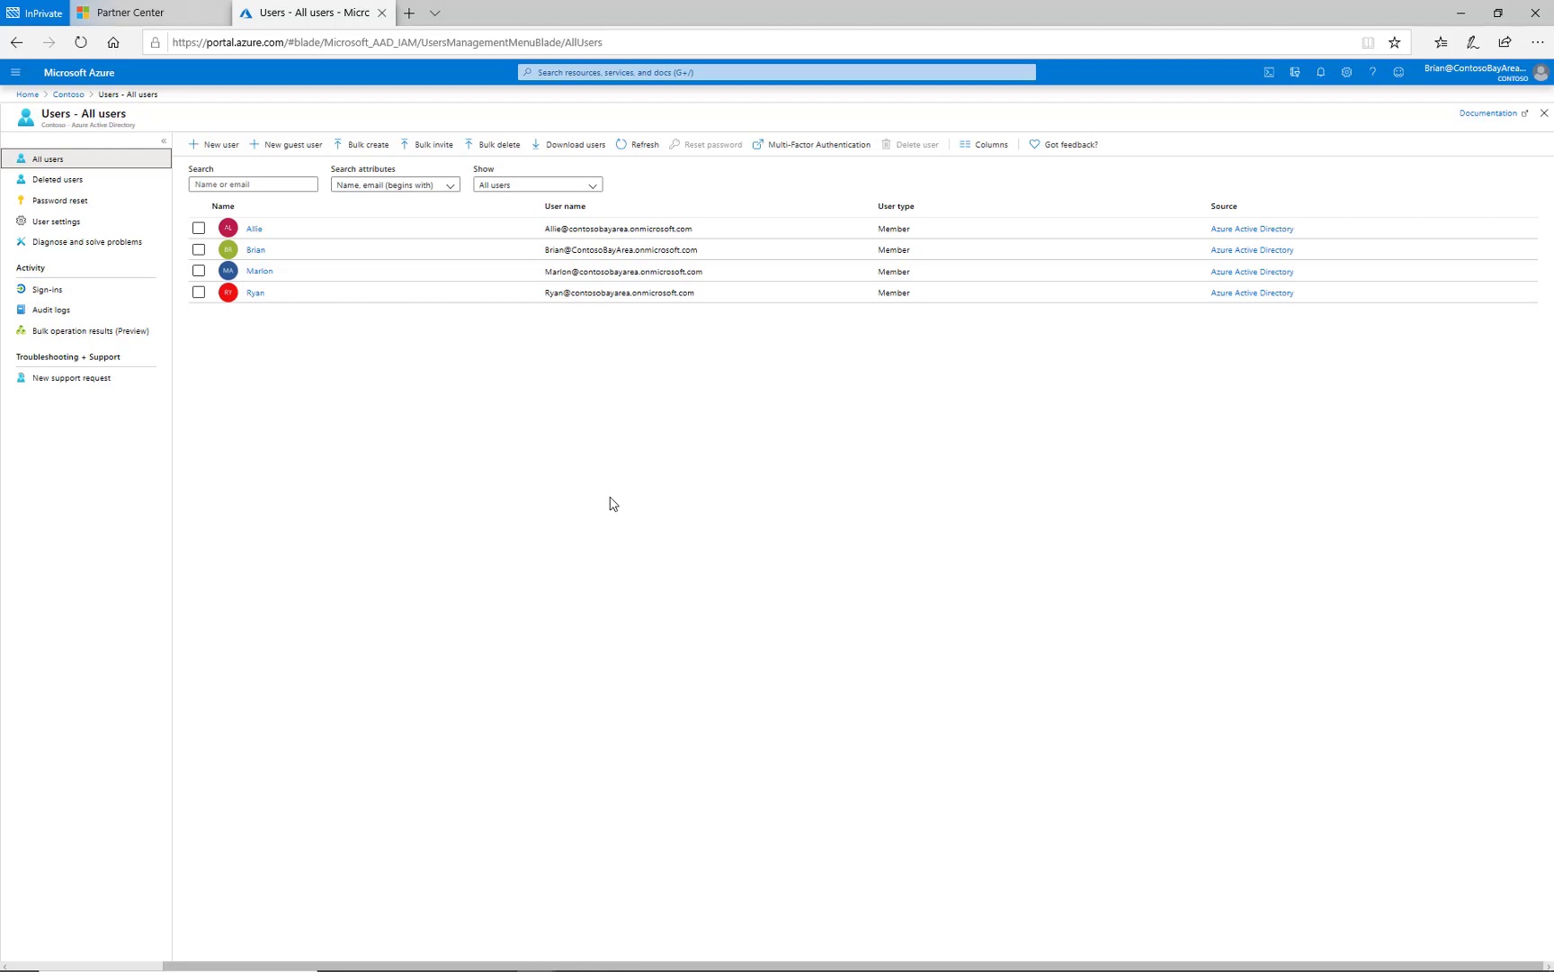
Step: Return from the Azure users list to Partner Center's Add users page
{"action": "left_click", "coordinate": [149, 13]}
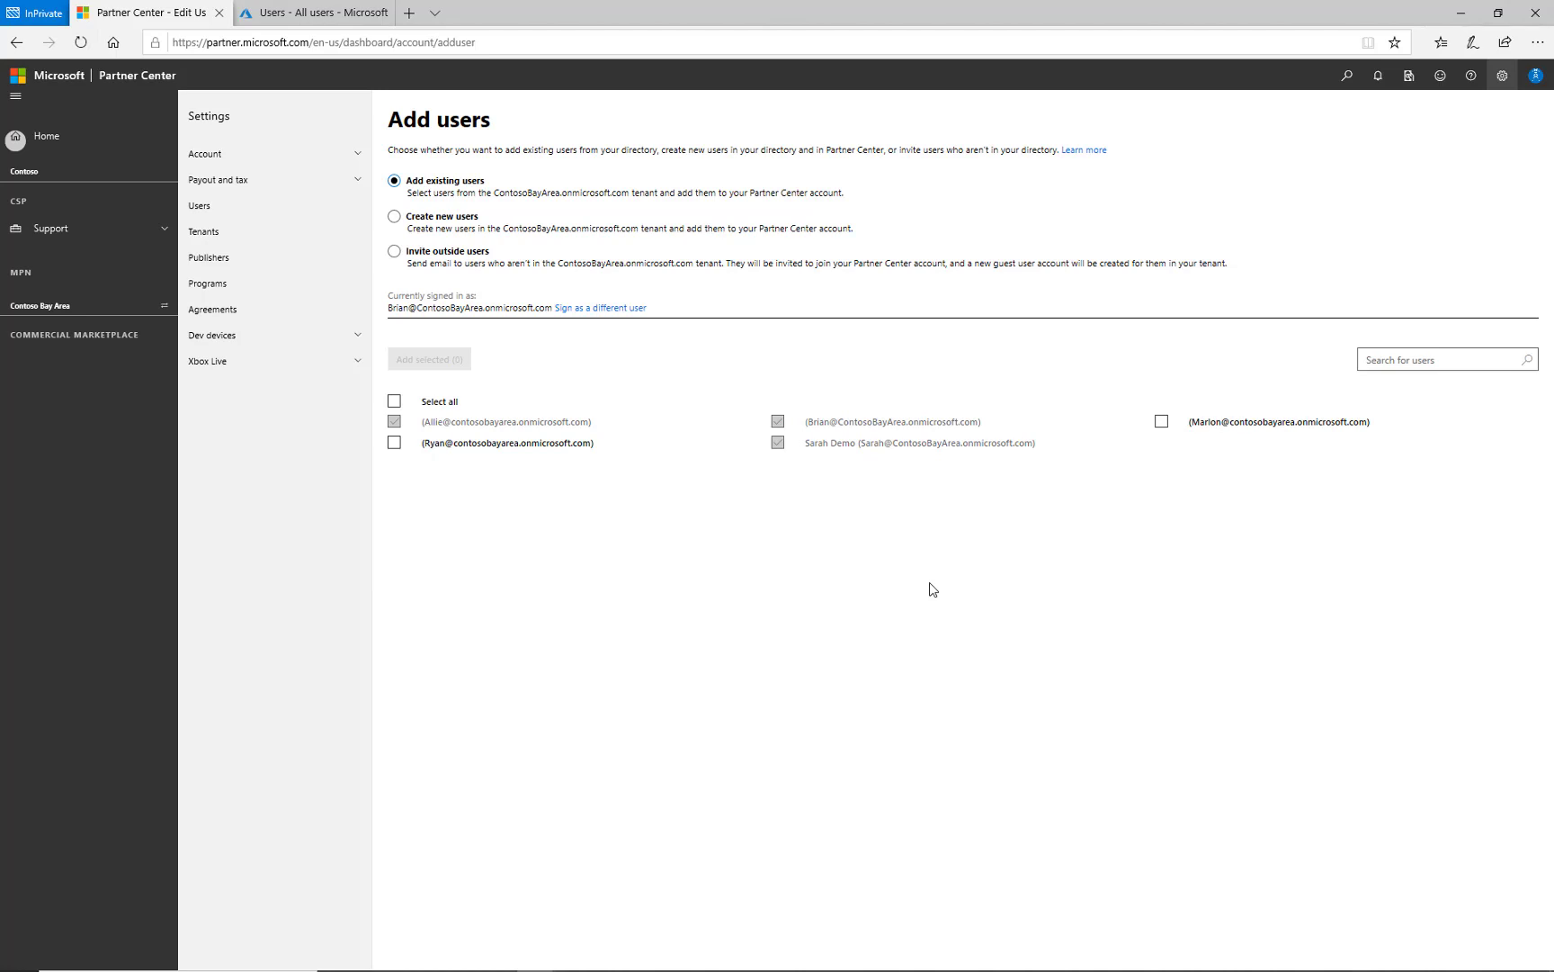
{"action": "left_click", "coordinate": [394, 250]}
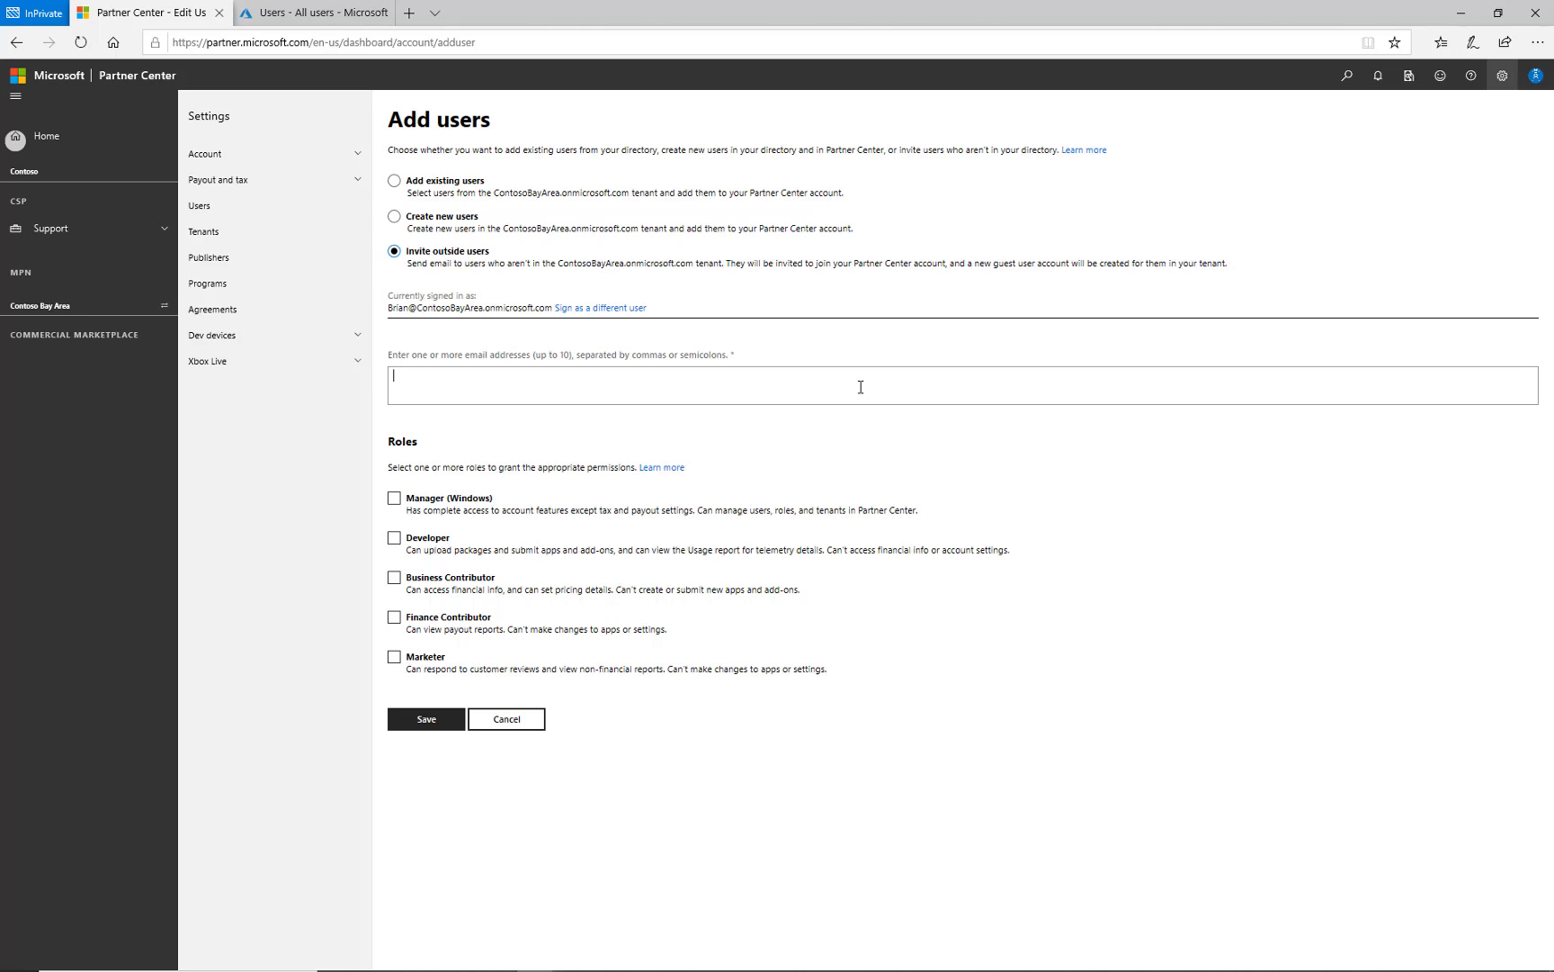
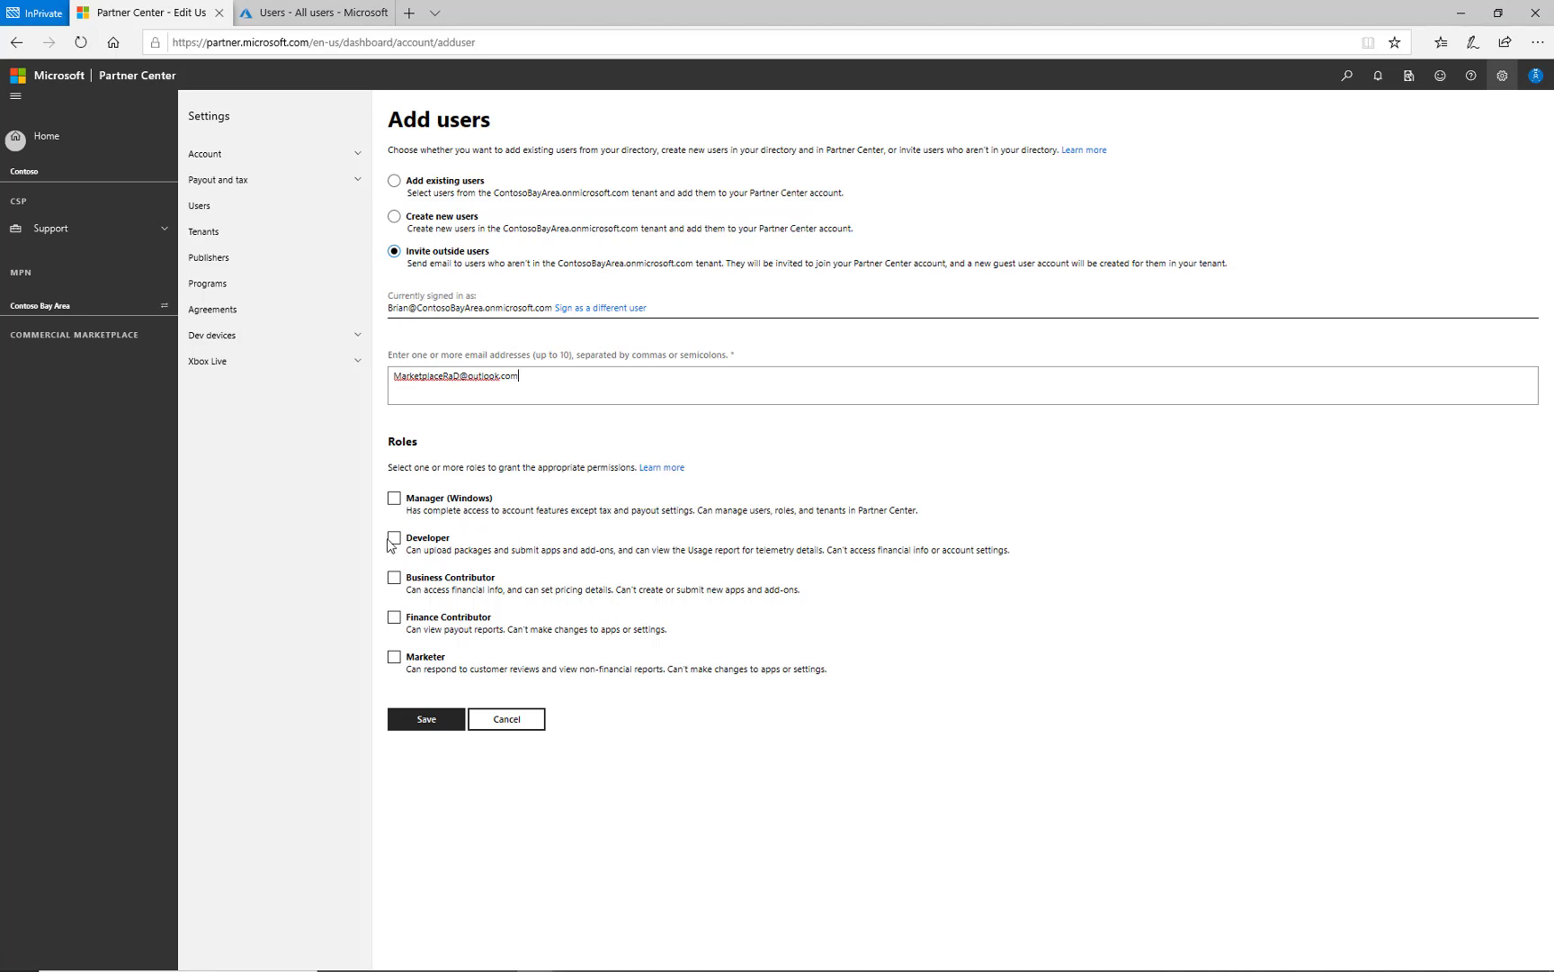
{"action": "left_click", "coordinate": [394, 538]}
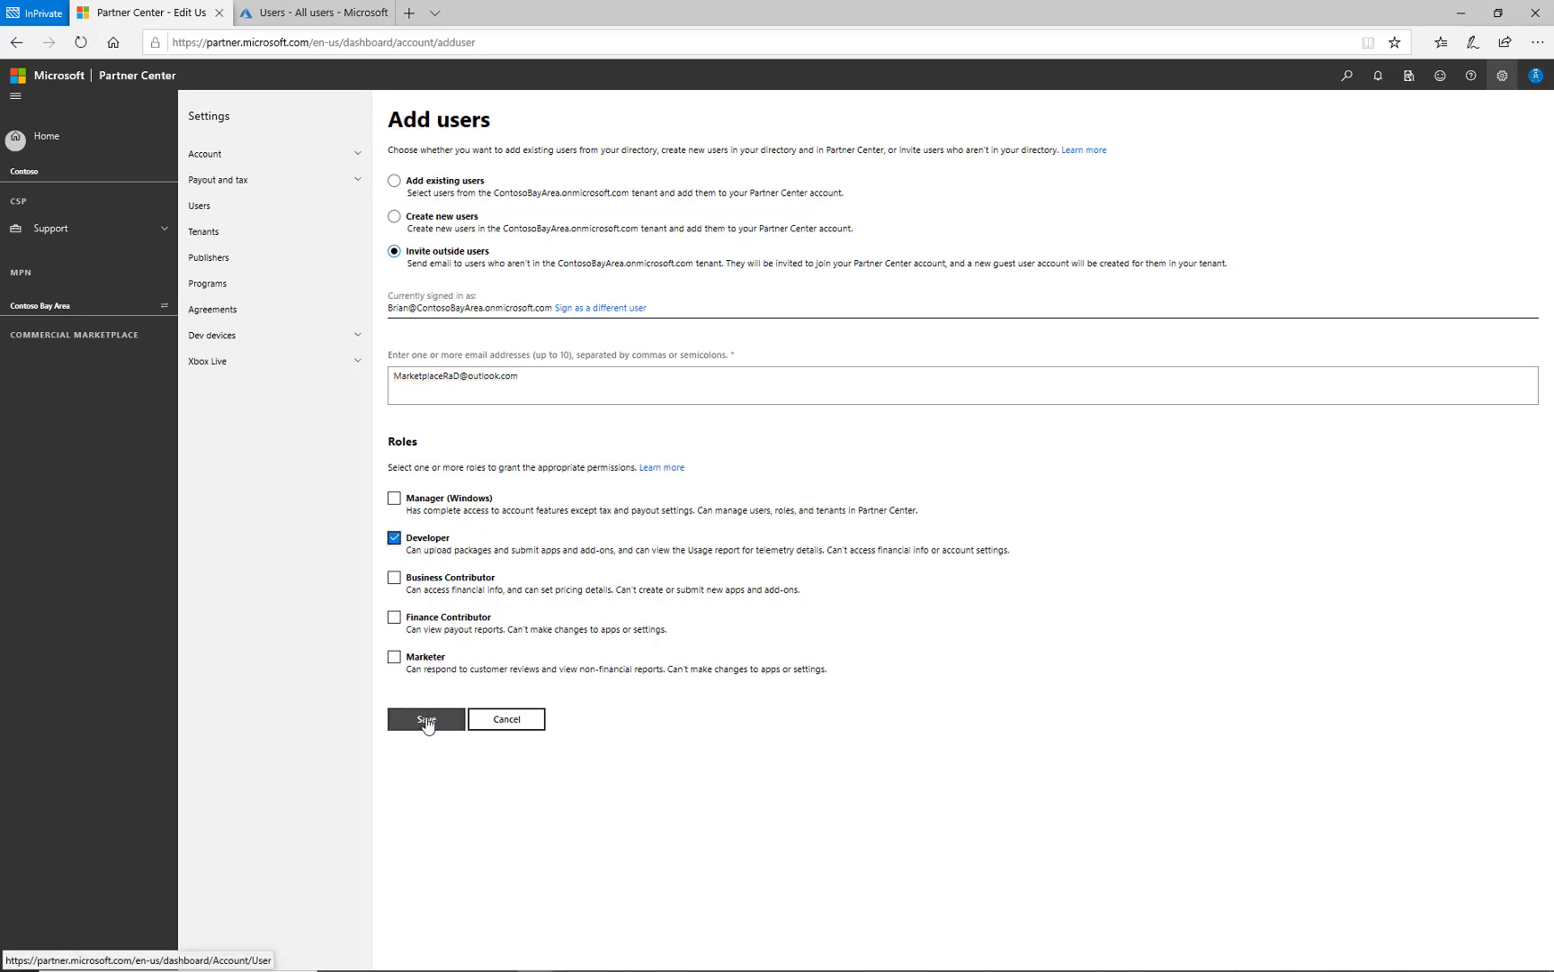
{"action": "left_click", "coordinate": [424, 718]}
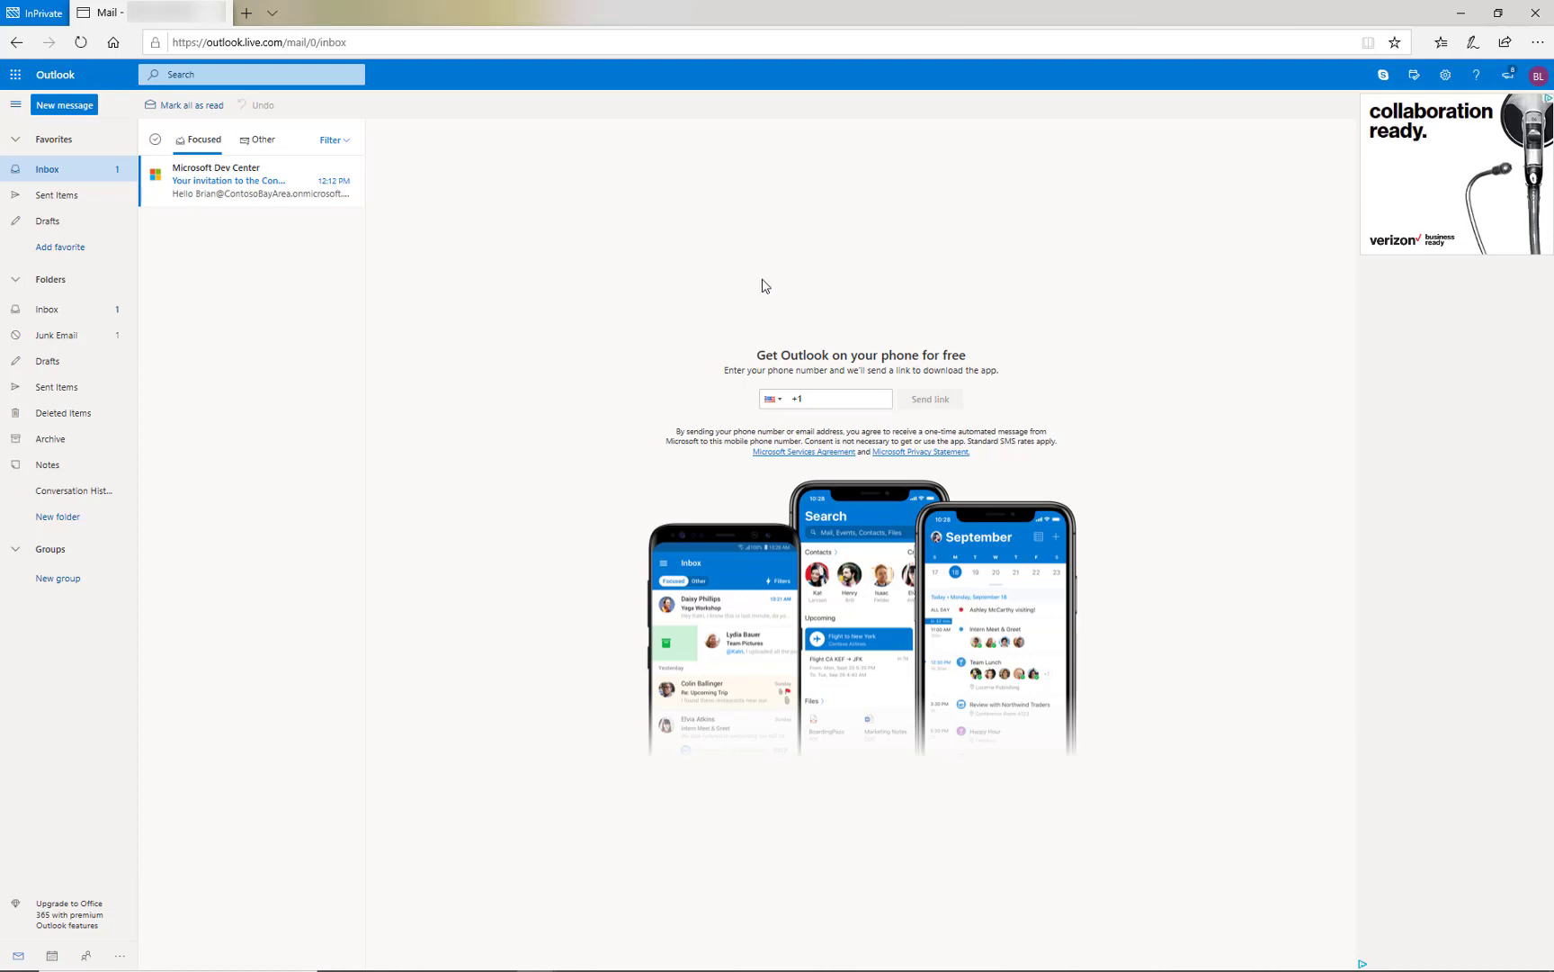
Step: Read the Contoso Bay Area Dev Center invitation email in the Outlook inbox
{"action": "left_click", "coordinate": [249, 180]}
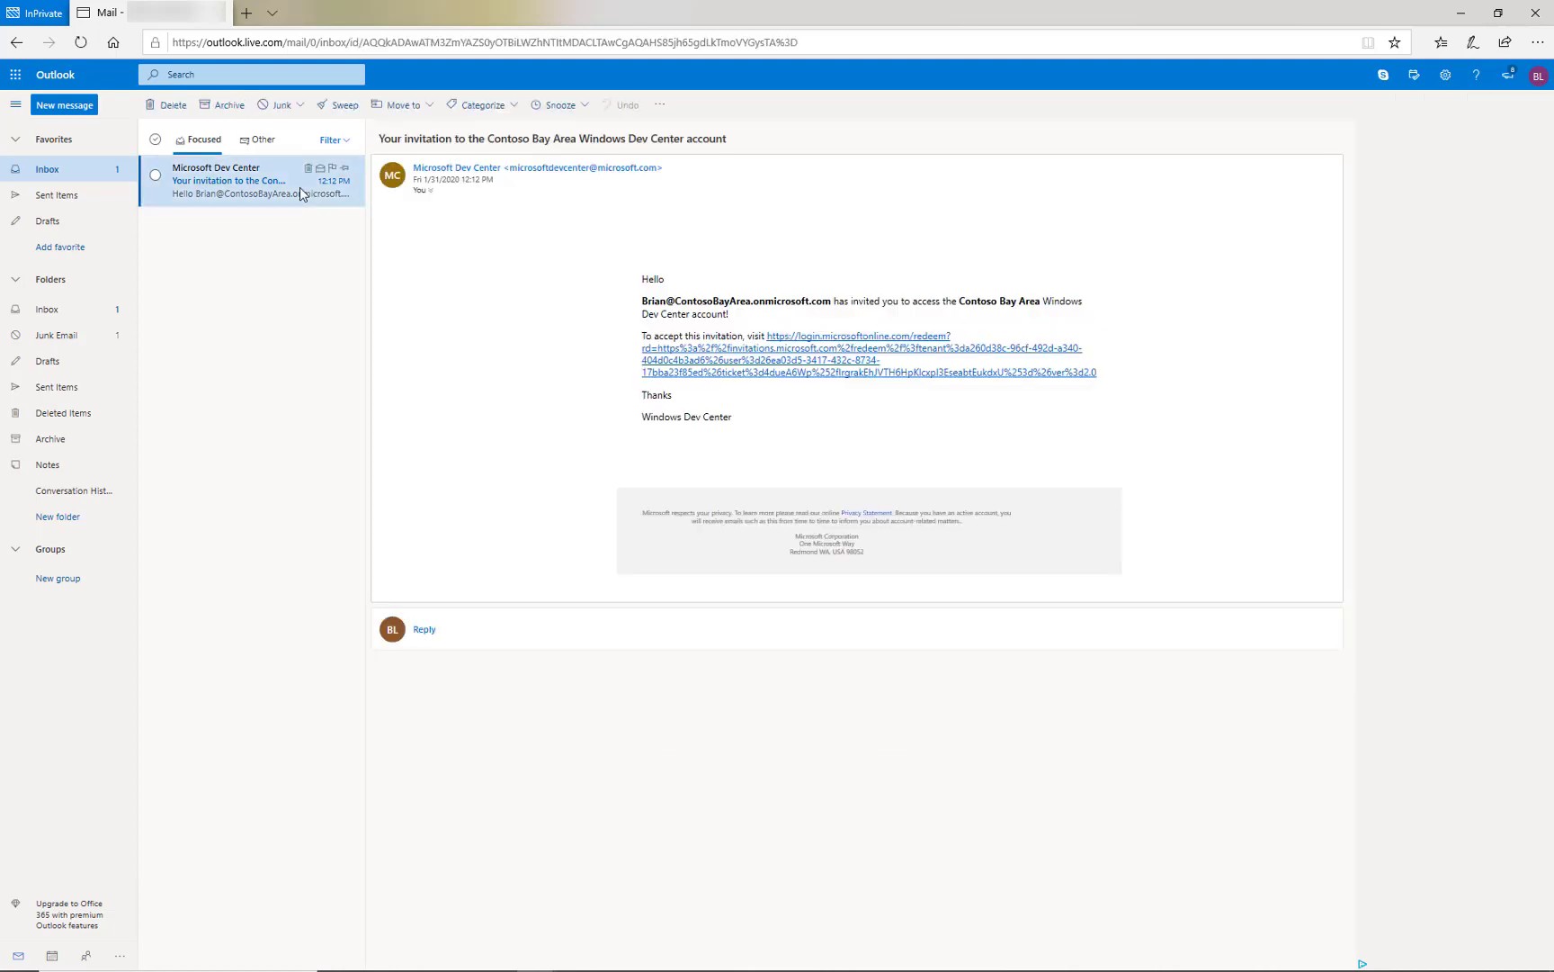